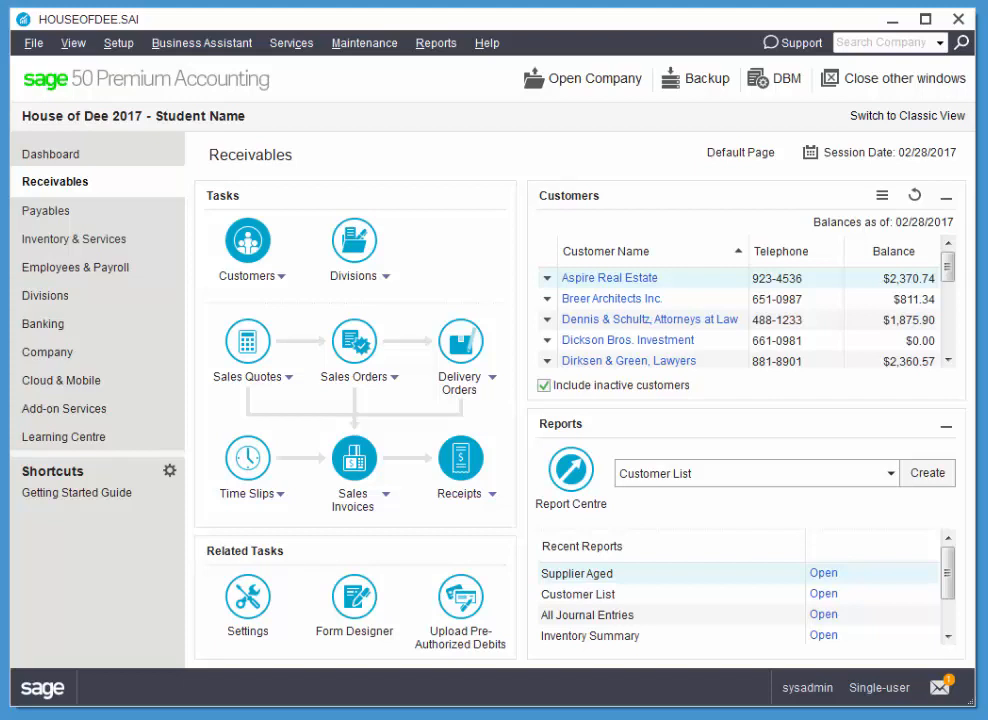
{"action": "mouse_move", "coordinate": [116, 42]}
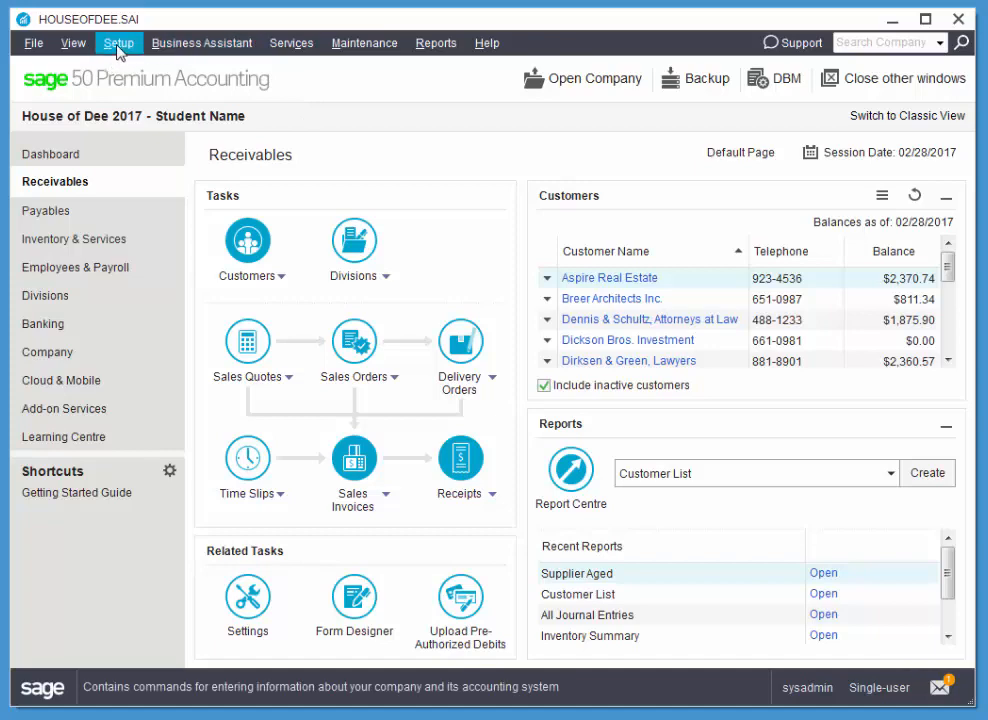
Show the Setup menu with its Settings option for the House of Dee company
{"action": "left_click", "coordinate": [118, 42]}
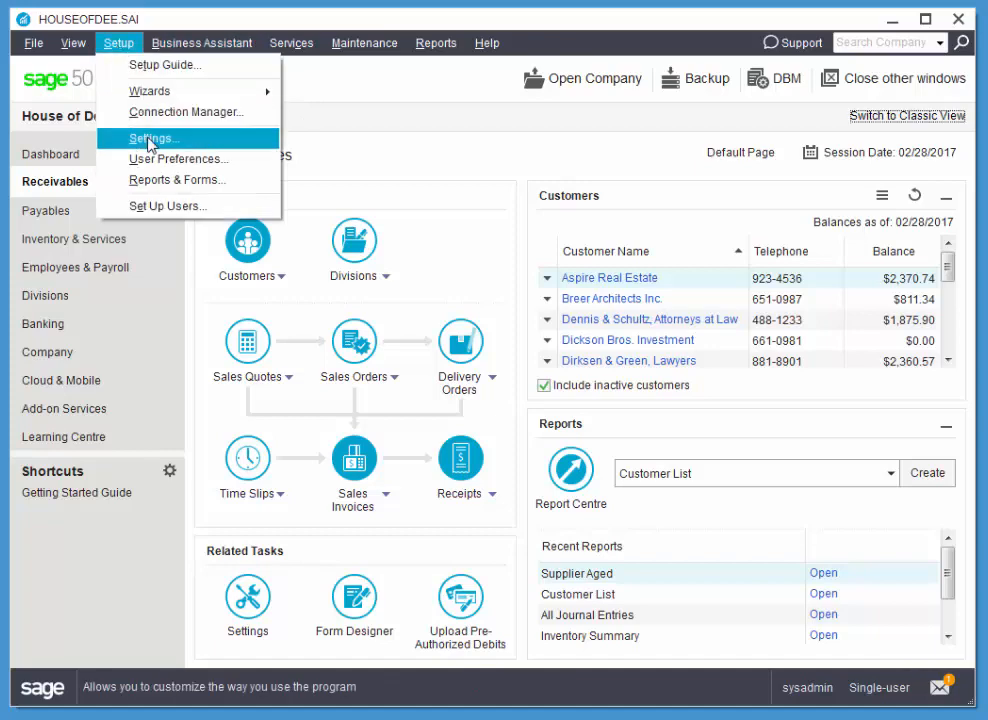
In Settings > General (Accounts) > Budget, enable revenue and expense budgeting with Monthly periods and save
{"action": "left_click", "coordinate": [152, 136]}
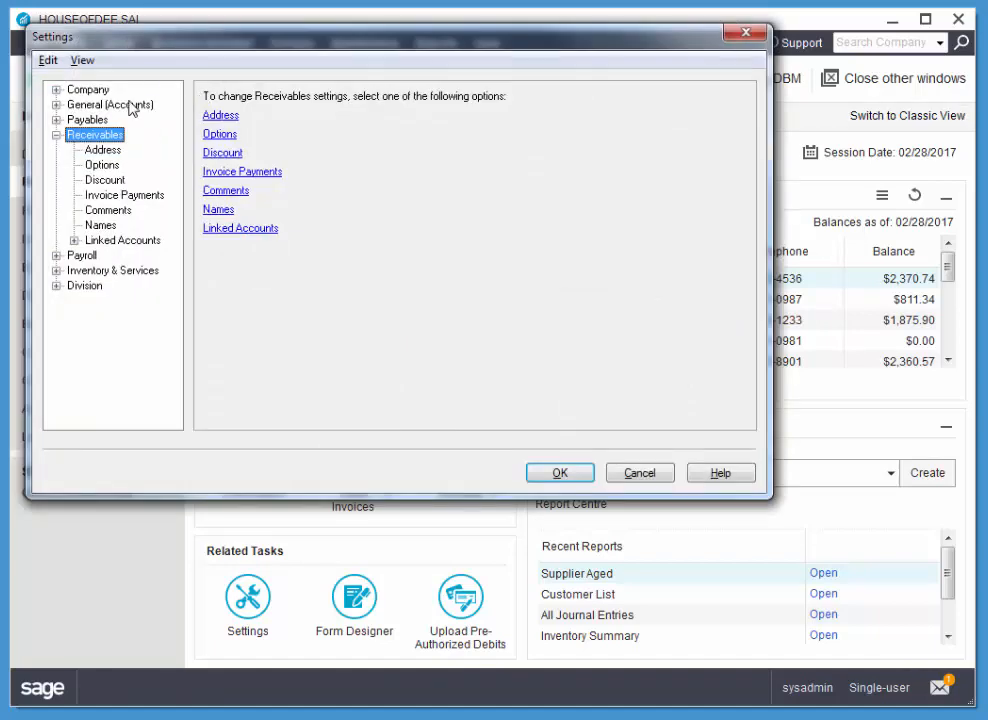
{"action": "left_click", "coordinate": [58, 104]}
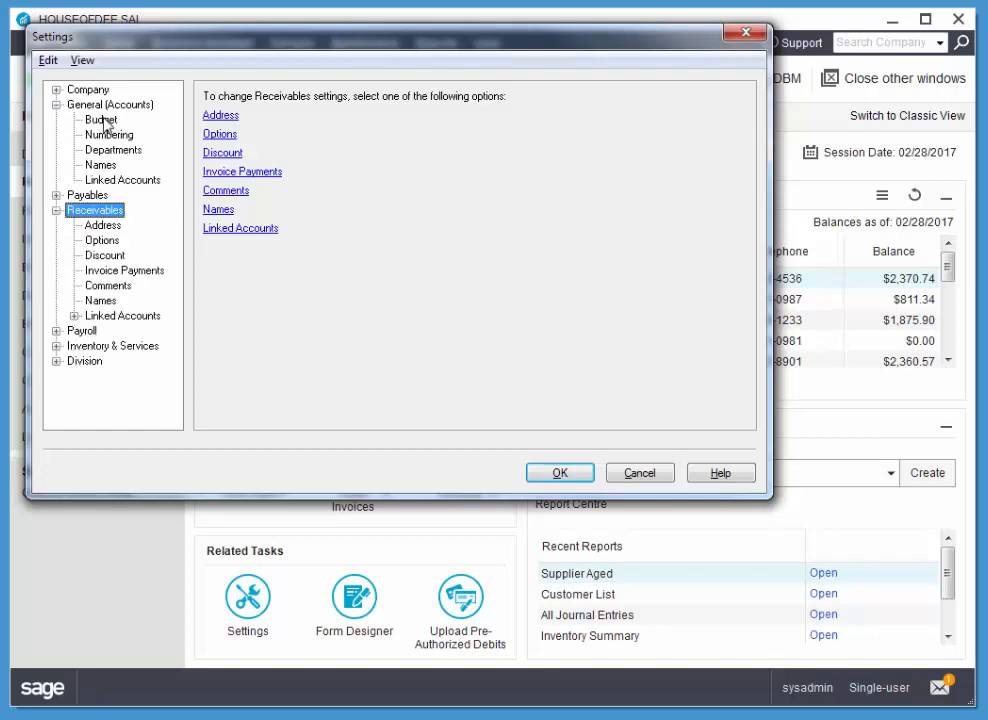
{"action": "left_click", "coordinate": [100, 120]}
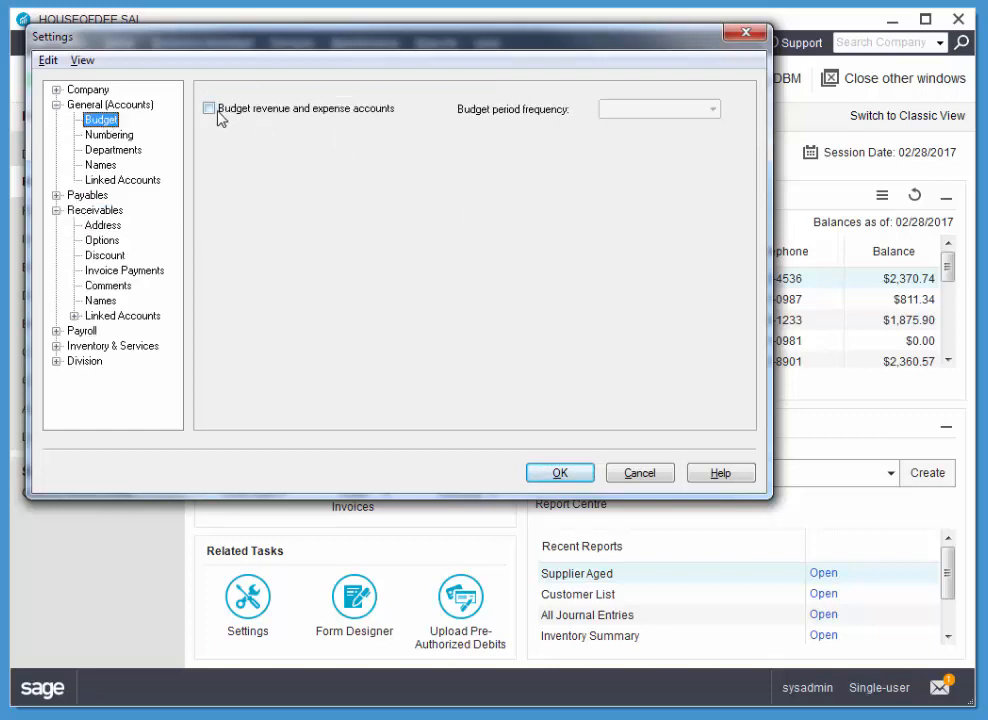
{"action": "left_click", "coordinate": [208, 108]}
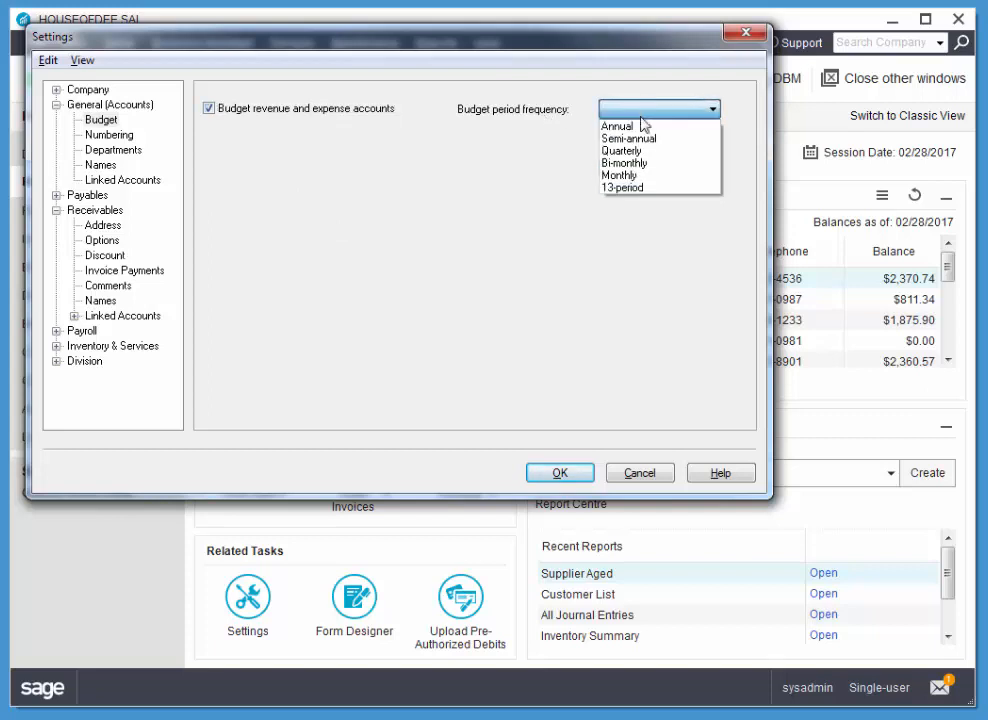
{"action": "left_click", "coordinate": [618, 176]}
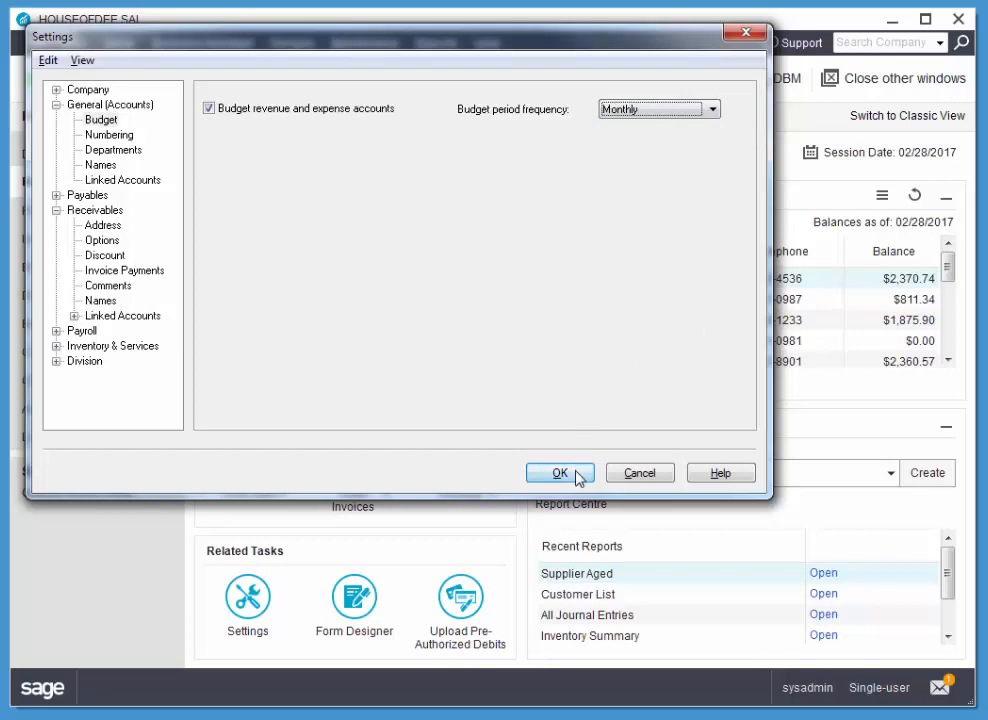
{"action": "left_click", "coordinate": [556, 472]}
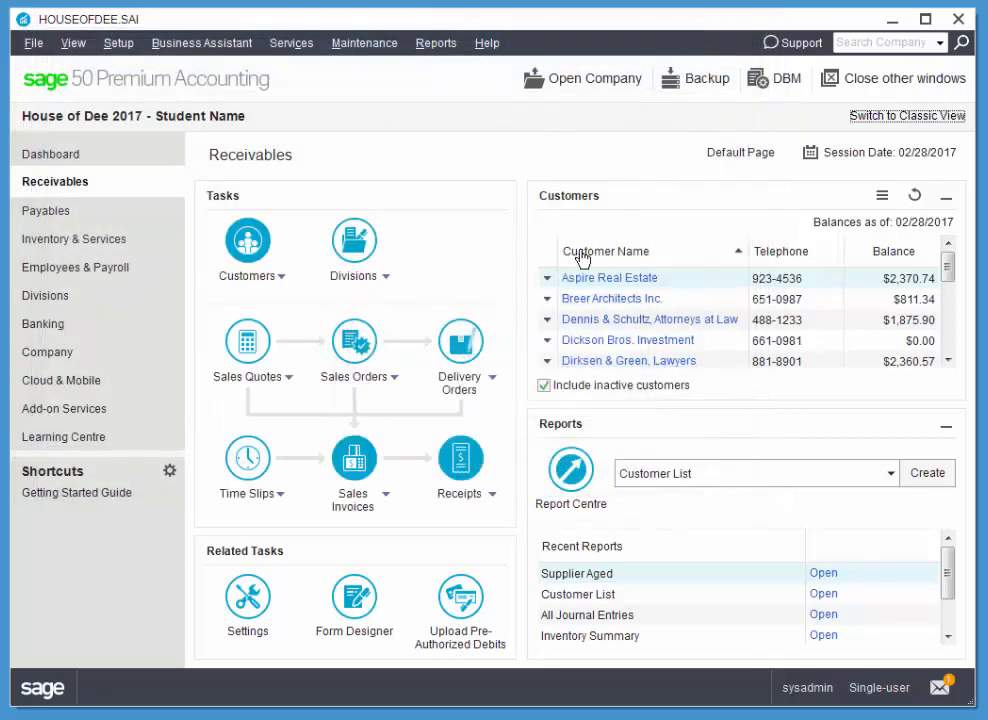
{"action": "mouse_move", "coordinate": [464, 240]}
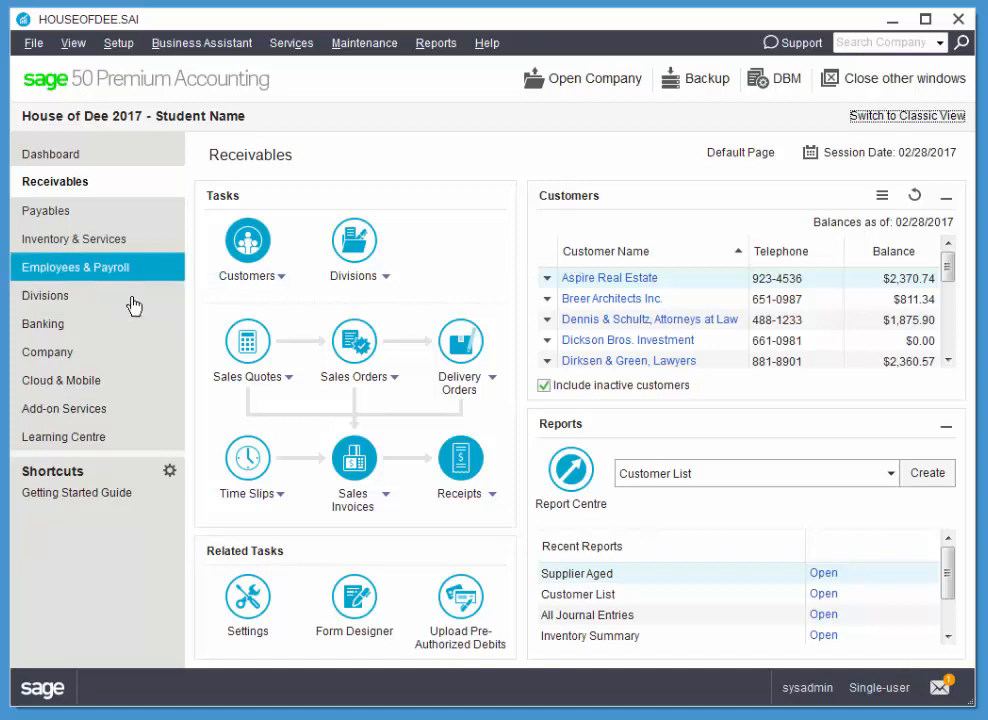
Go to the Company area to reach the chart of accounts with balances
{"action": "left_click", "coordinate": [48, 352]}
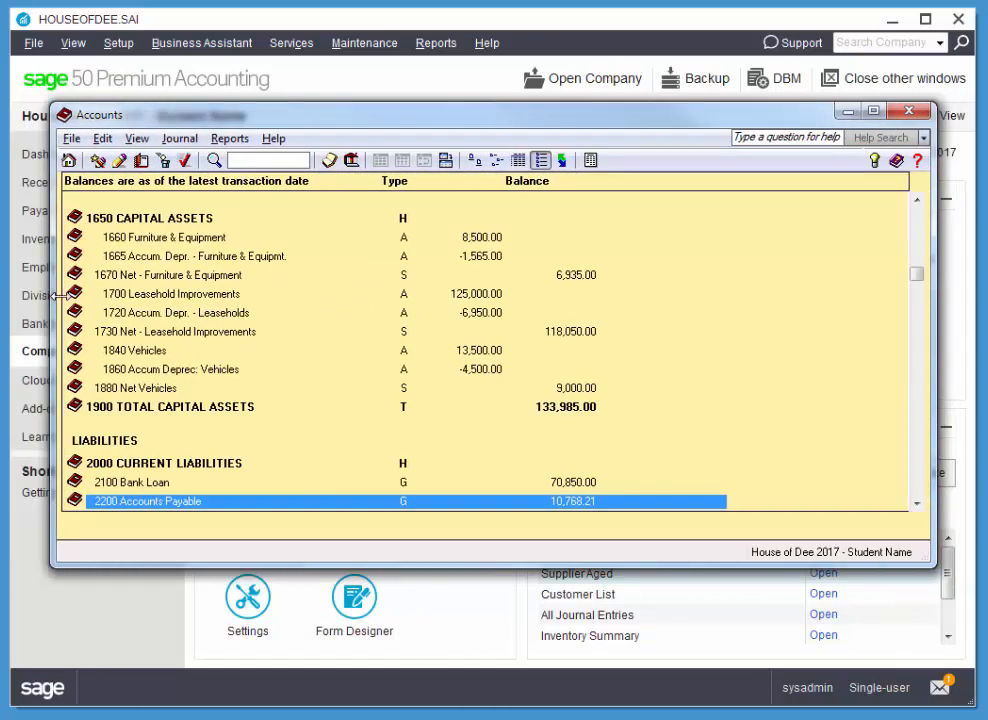
{"action": "mouse_move", "coordinate": [544, 314]}
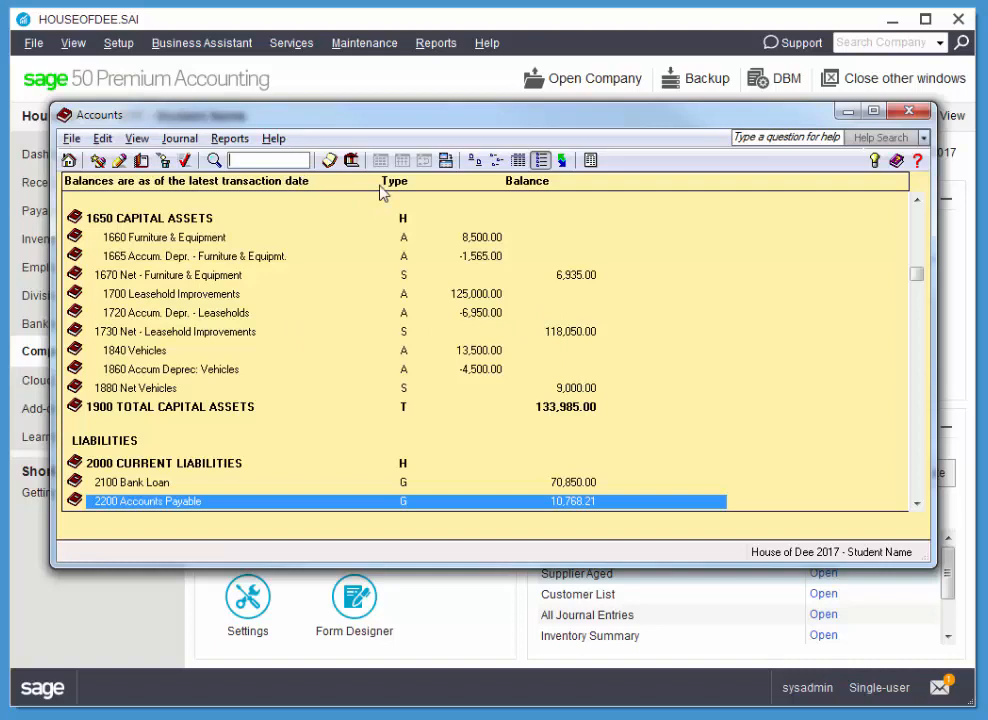
Budget account 4020 Revenue from Sales at 240,000 total, allocated evenly at 20,000 per month
{"action": "type", "text": "4020 Revenue from Sales"}
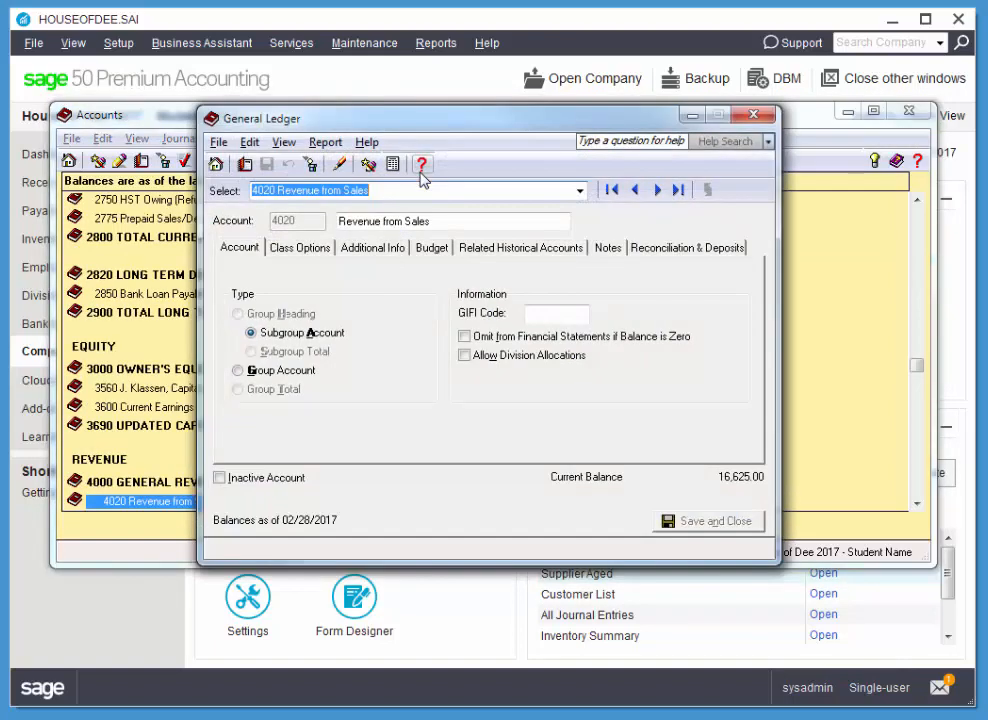
{"action": "mouse_move", "coordinate": [374, 280]}
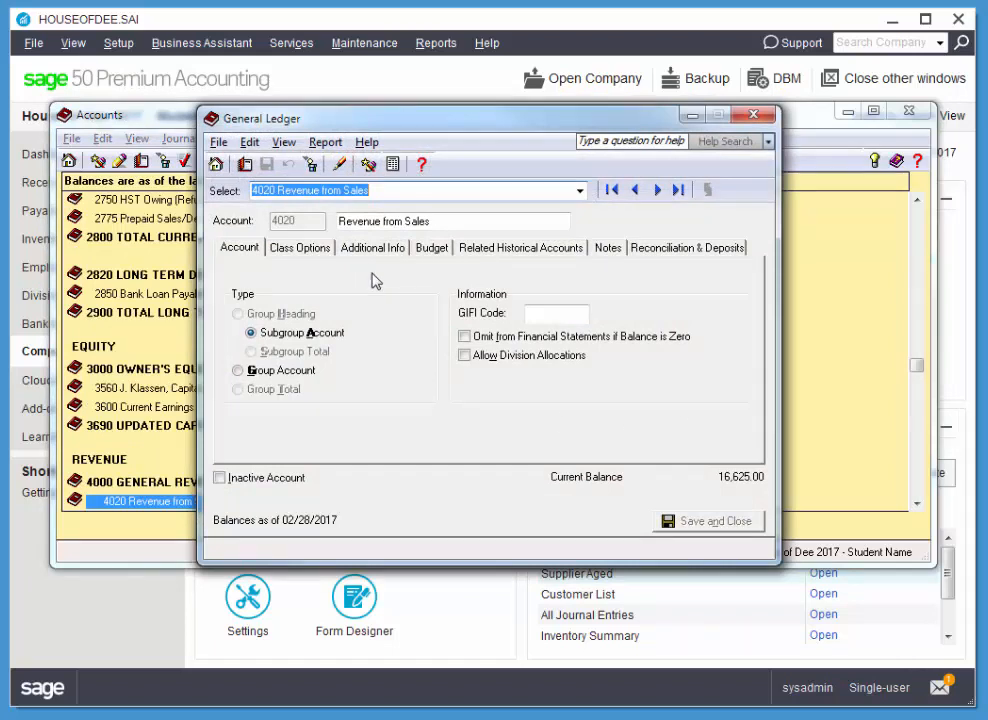
{"action": "left_click", "coordinate": [432, 248]}
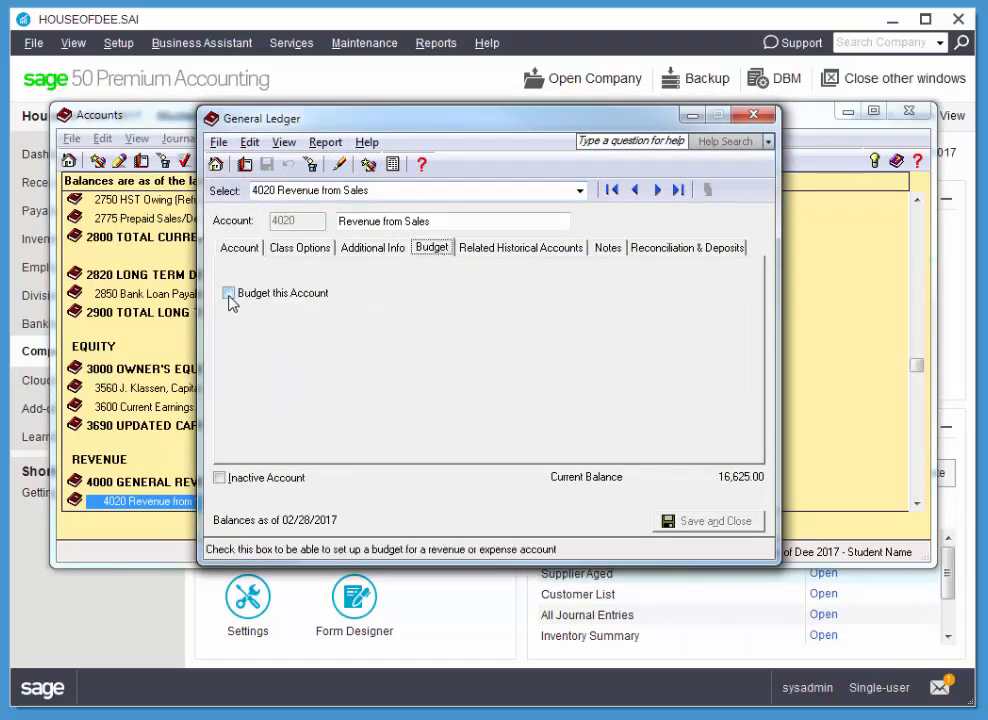
{"action": "left_click", "coordinate": [228, 292]}
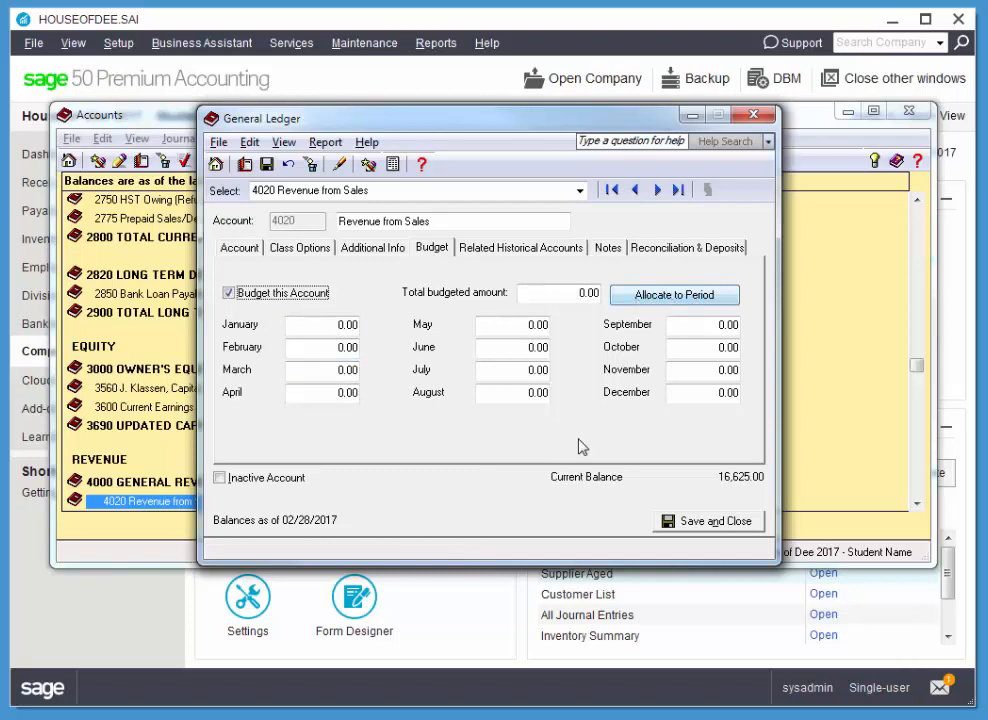
{"action": "left_click", "coordinate": [560, 292]}
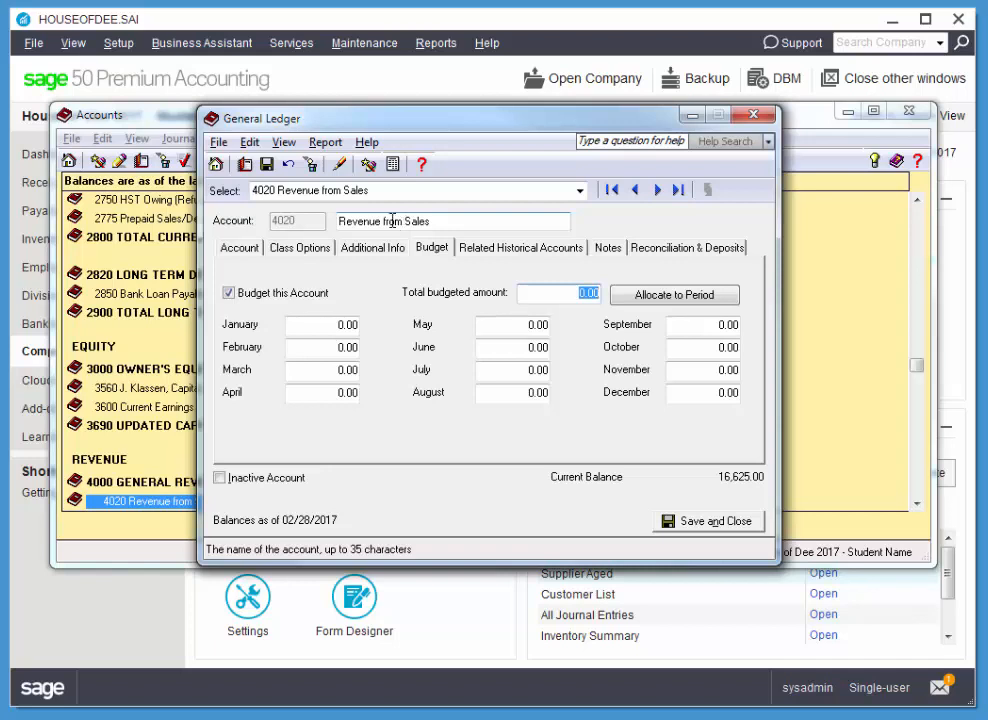
{"action": "type", "text": "240000"}
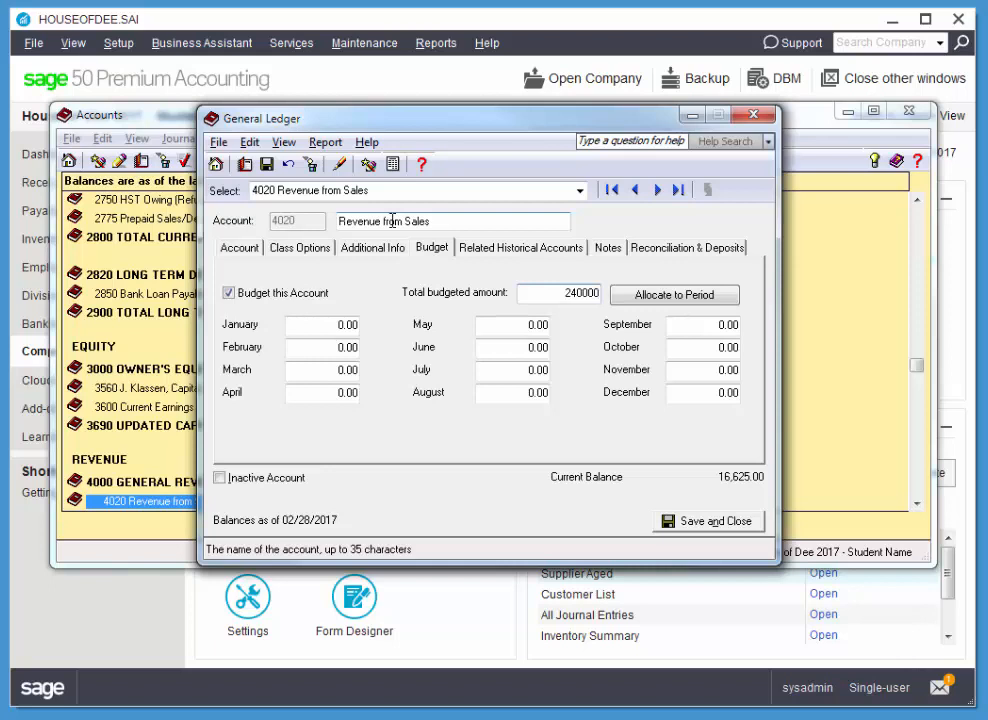
{"action": "mouse_move", "coordinate": [422, 236]}
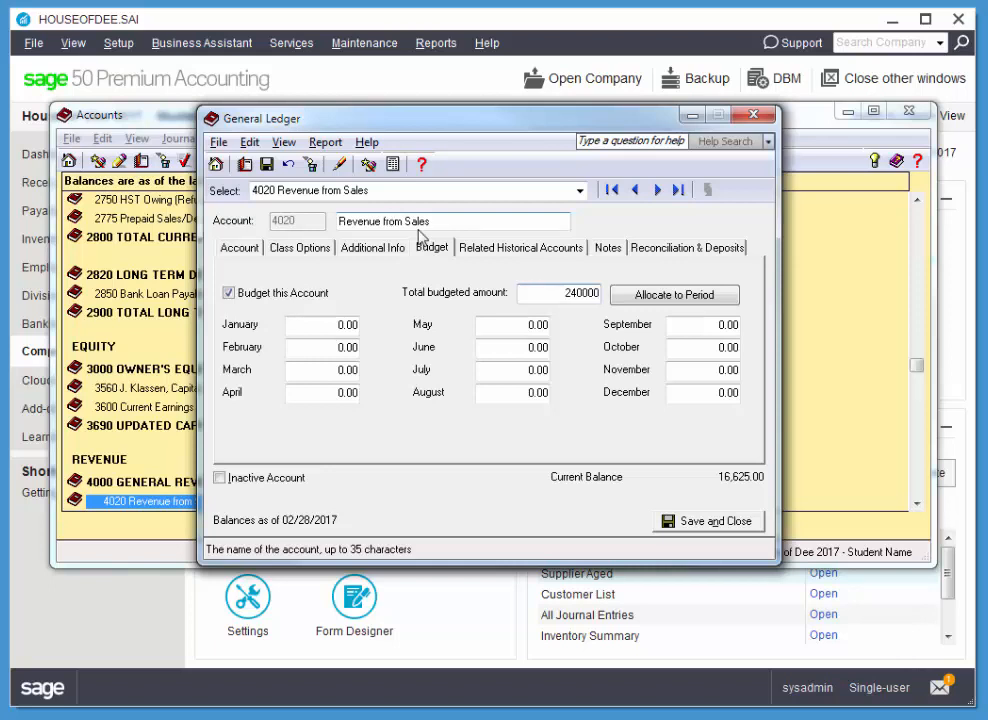
{"action": "left_click", "coordinate": [674, 294]}
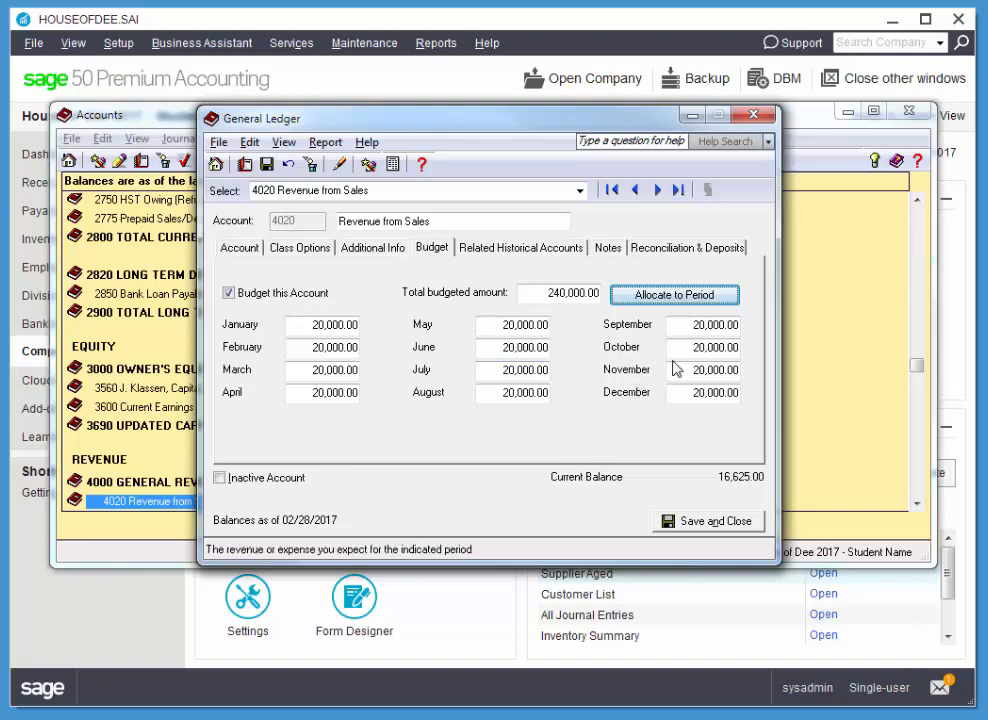
{"action": "mouse_move", "coordinate": [578, 190]}
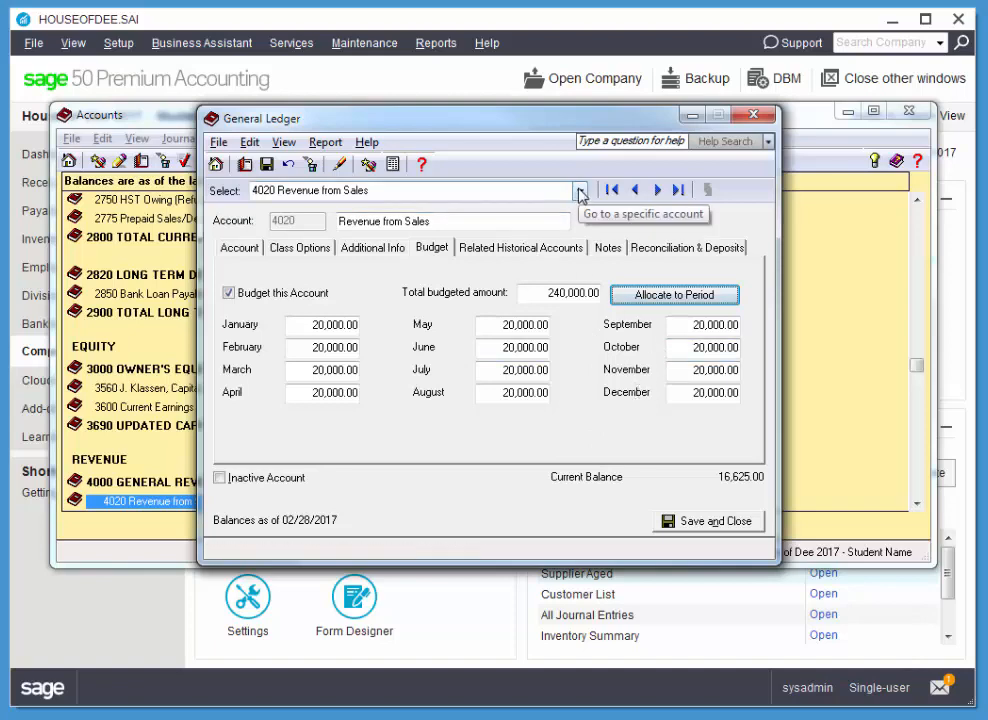
Move to 4030 Revenue from Service, enable budgeting and begin entering the January amount
{"action": "left_click", "coordinate": [578, 190]}
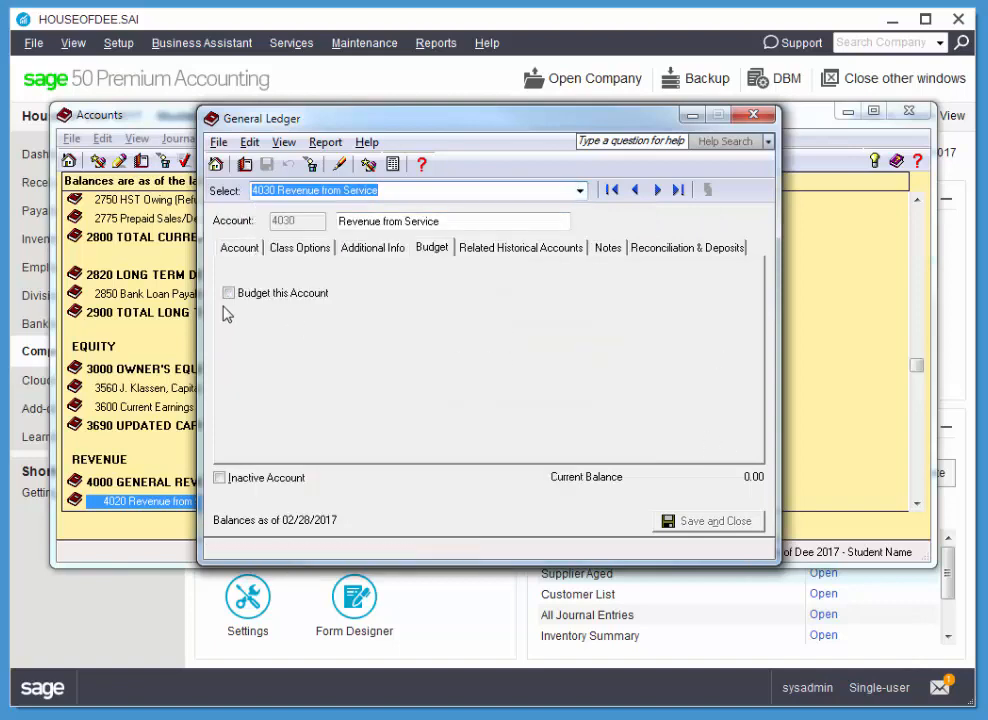
{"action": "left_click", "coordinate": [228, 292]}
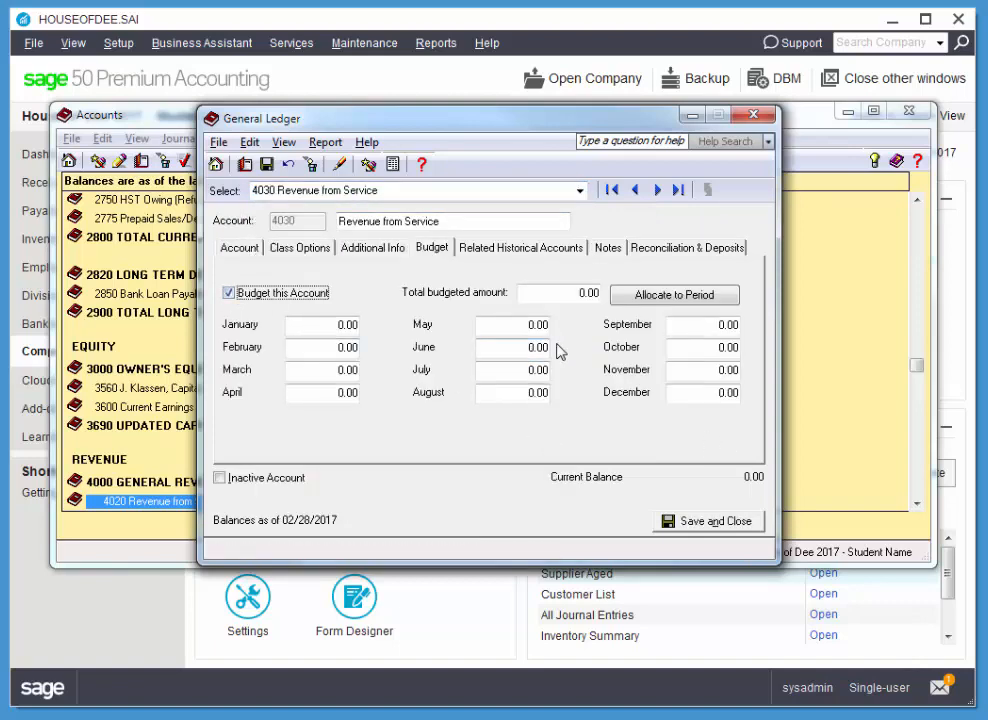
{"action": "left_click", "coordinate": [330, 324]}
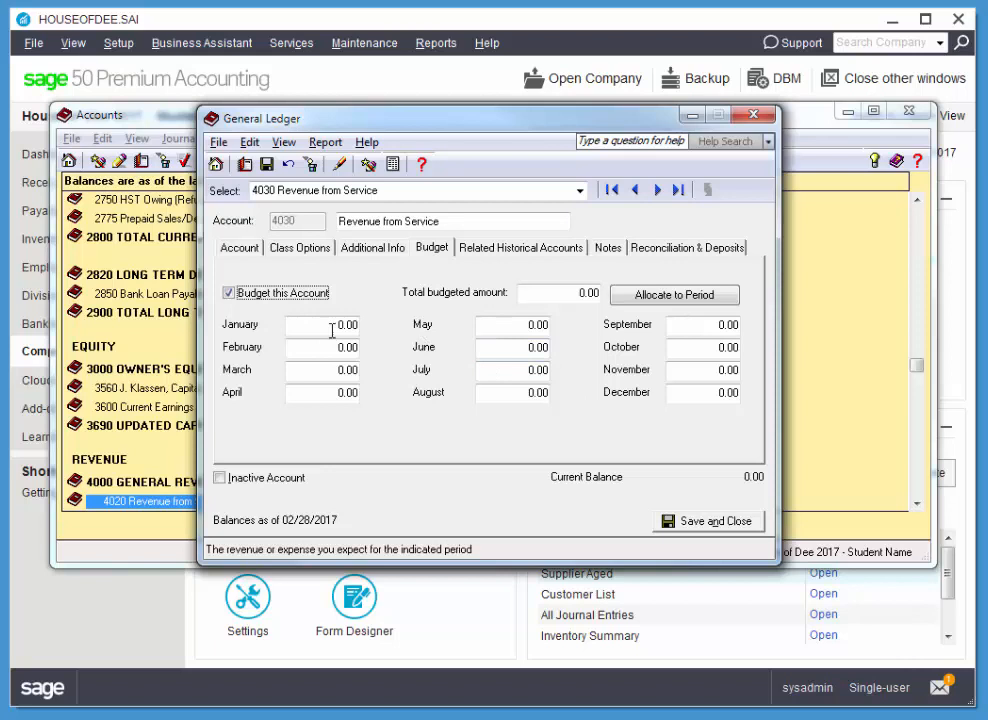
{"action": "left_click", "coordinate": [330, 324]}
{"action": "type", "text": "3,500"}
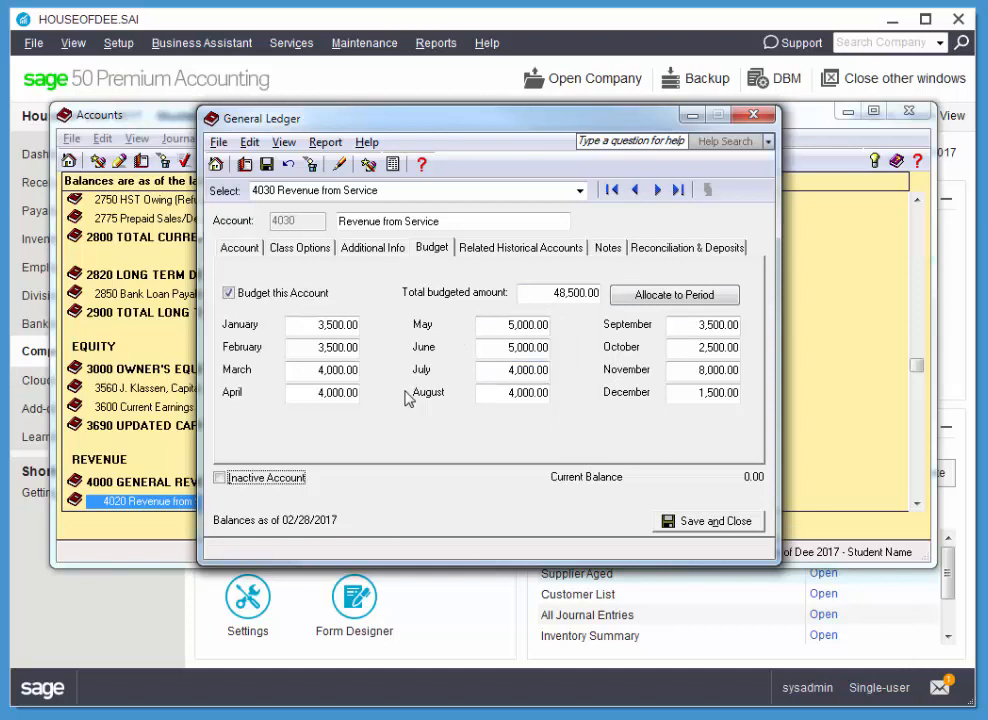
{"action": "mouse_move", "coordinate": [588, 446]}
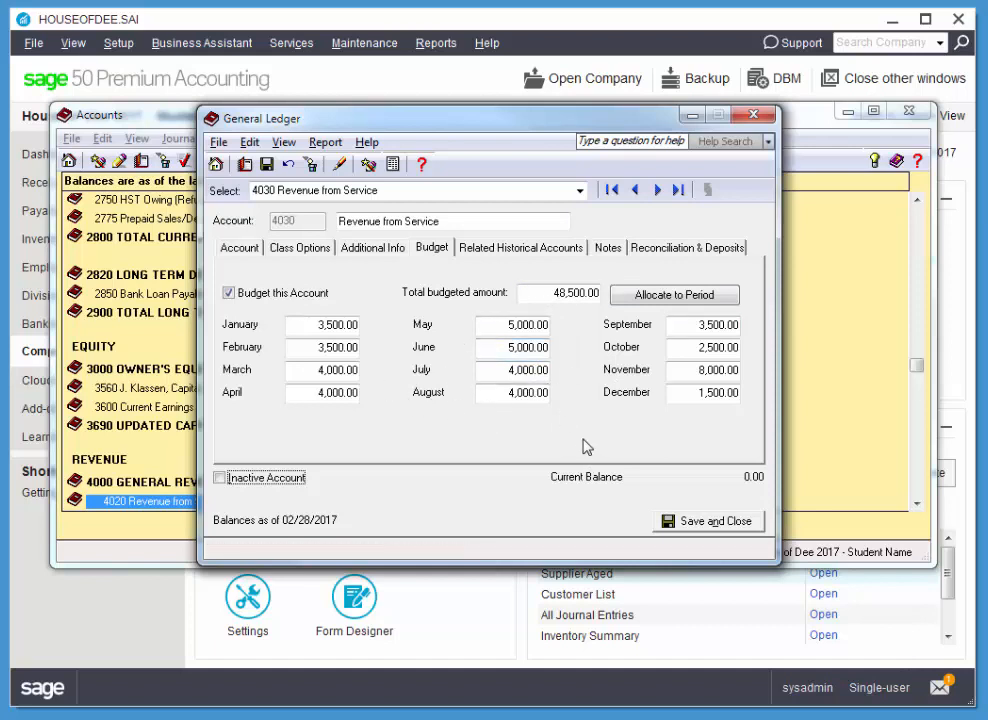
{"action": "mouse_move", "coordinate": [690, 508]}
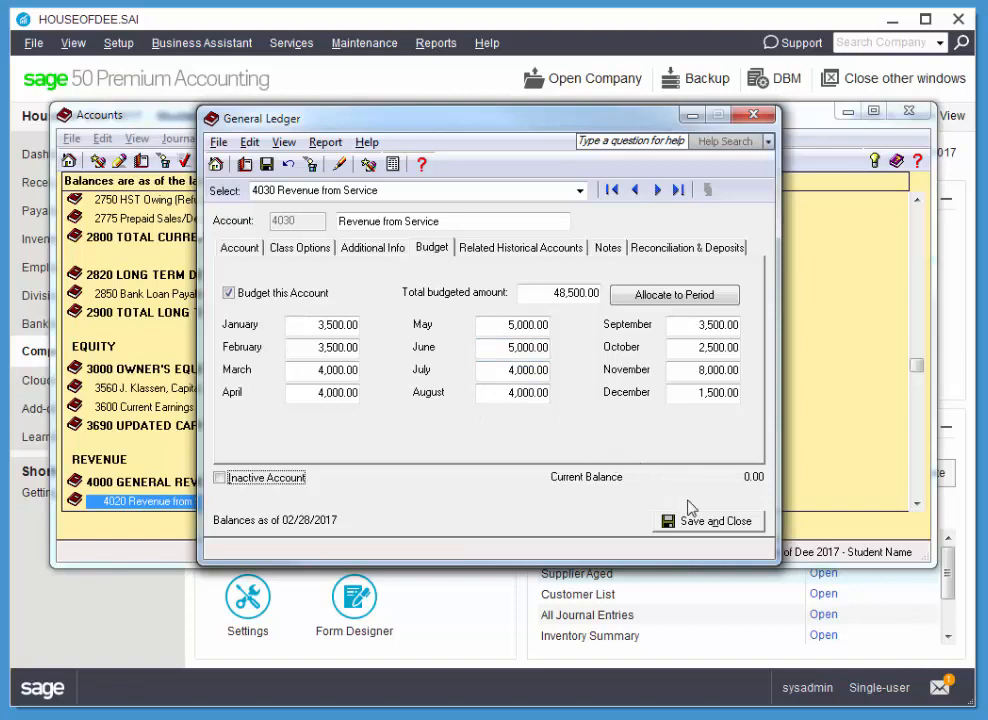
{"action": "mouse_move", "coordinate": [580, 190]}
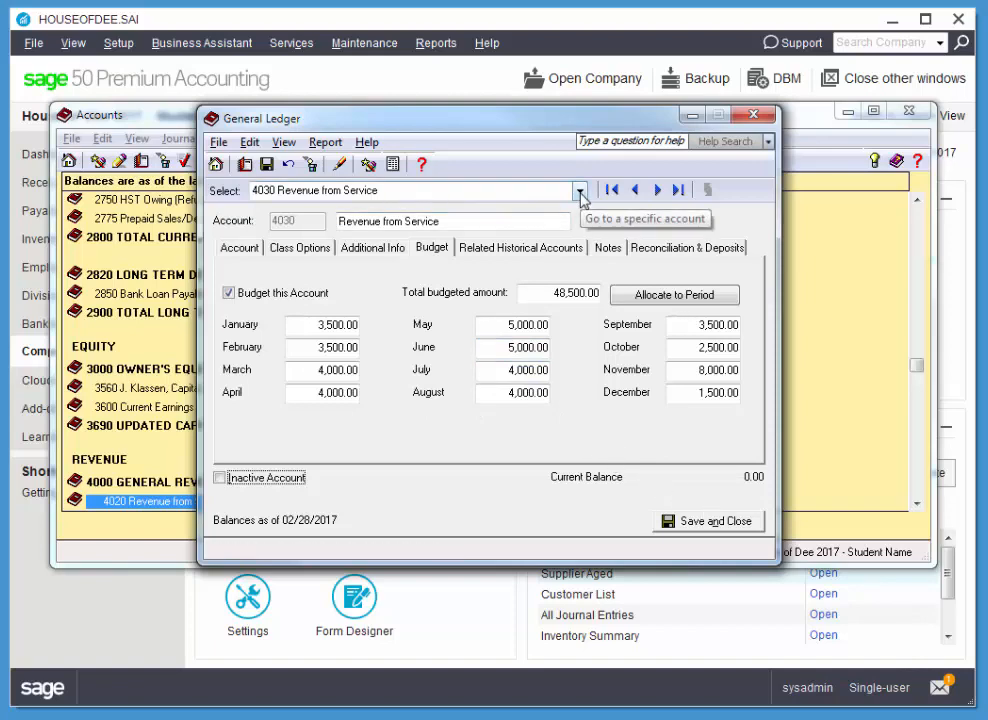
Budget 4070 Freight Revenue at 7,000 allocated evenly over the months, then save and close
{"action": "left_click", "coordinate": [580, 190]}
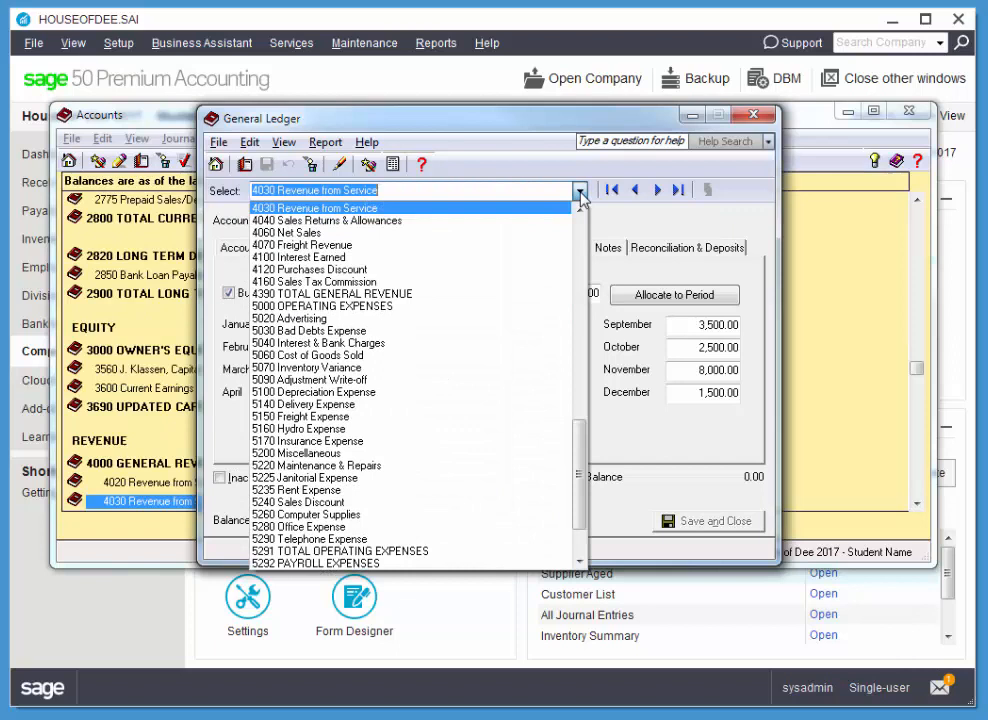
{"action": "left_click", "coordinate": [300, 244]}
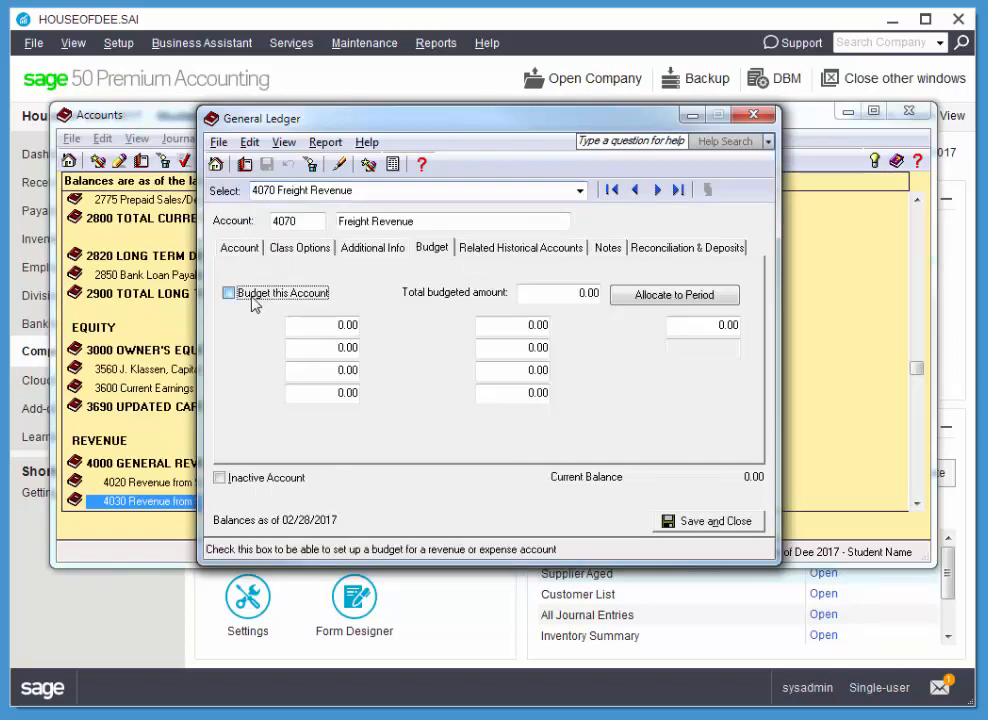
{"action": "left_click", "coordinate": [228, 292]}
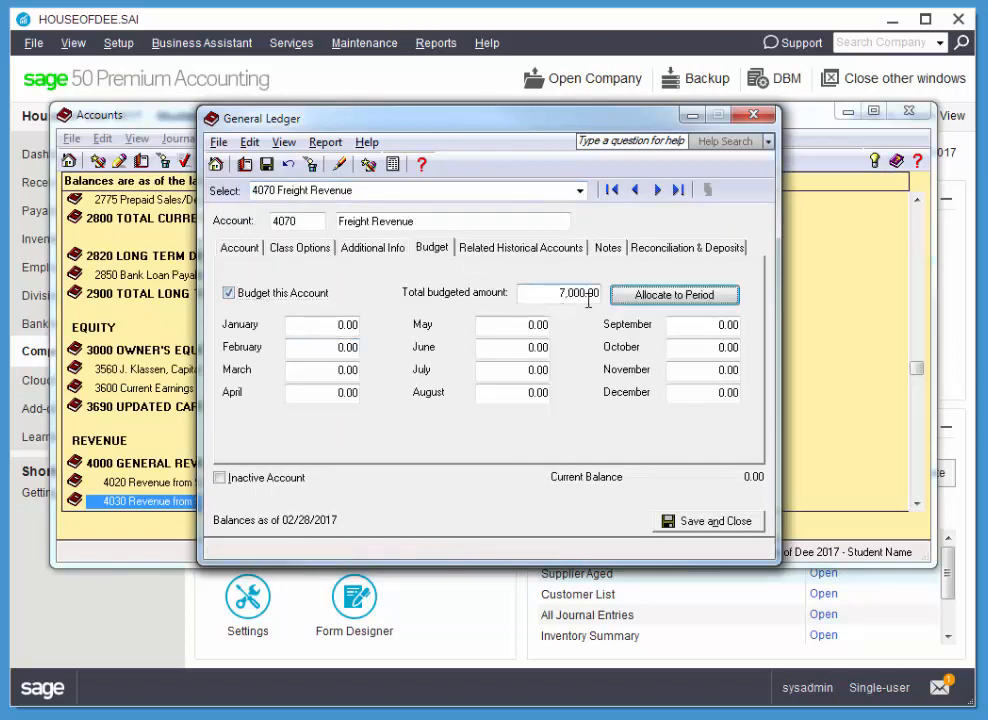
{"action": "left_click", "coordinate": [674, 296]}
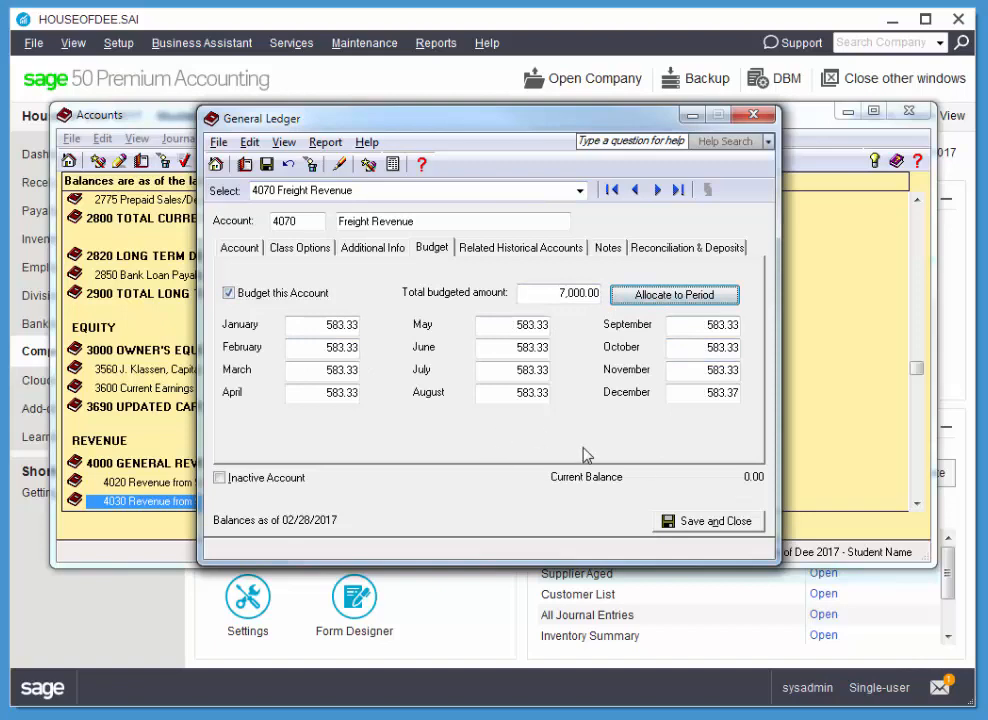
{"action": "mouse_move", "coordinate": [720, 532]}
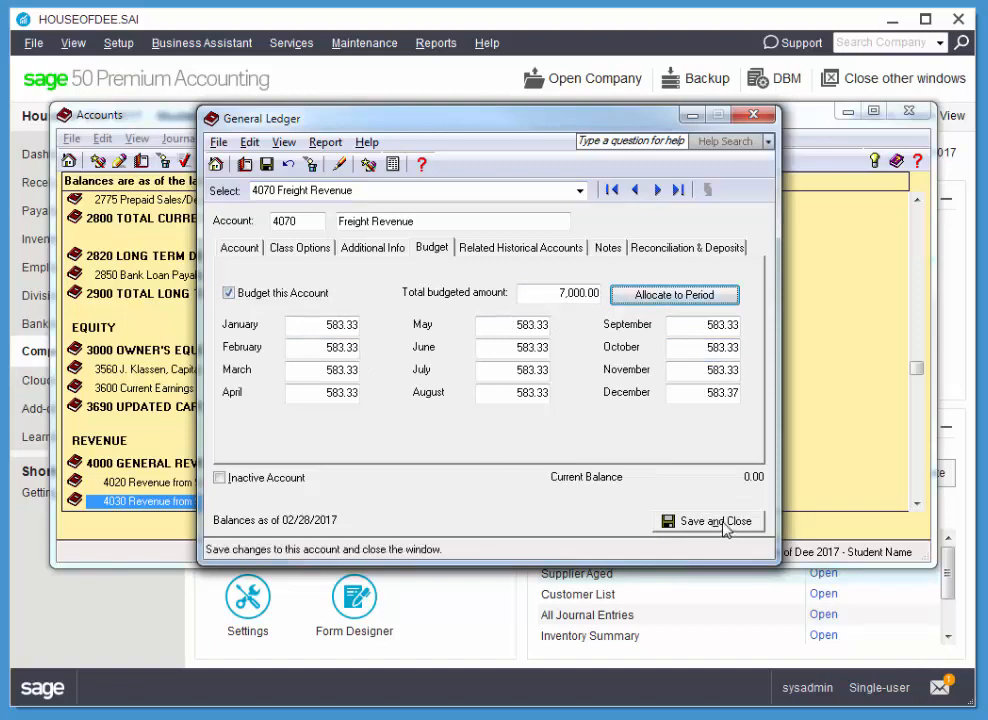
{"action": "left_click", "coordinate": [716, 520]}
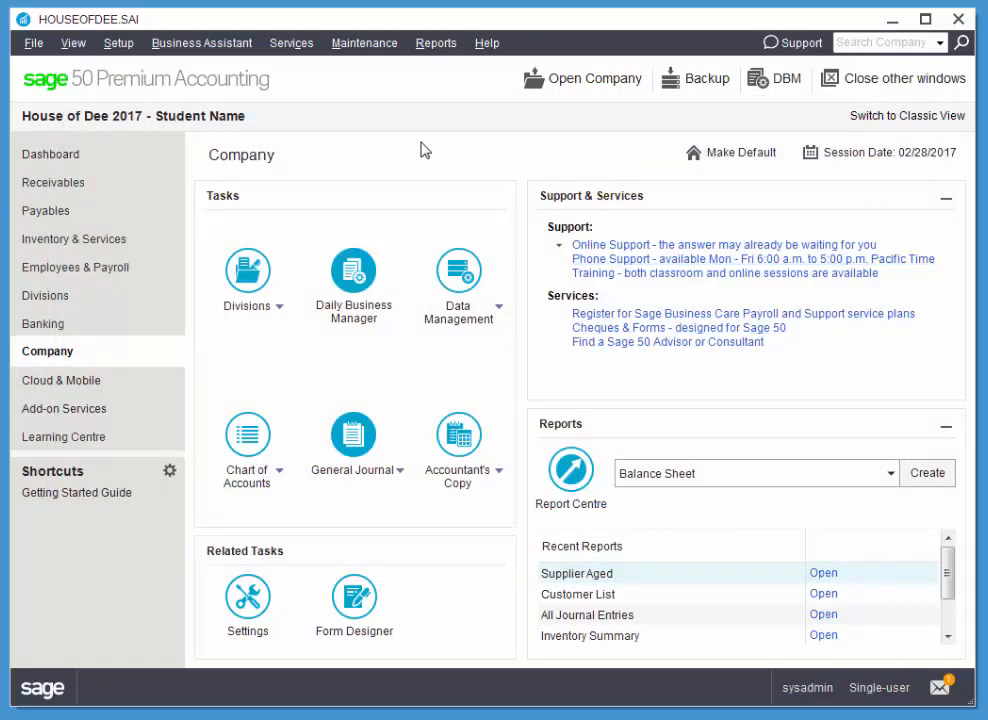
{"action": "mouse_move", "coordinate": [468, 156]}
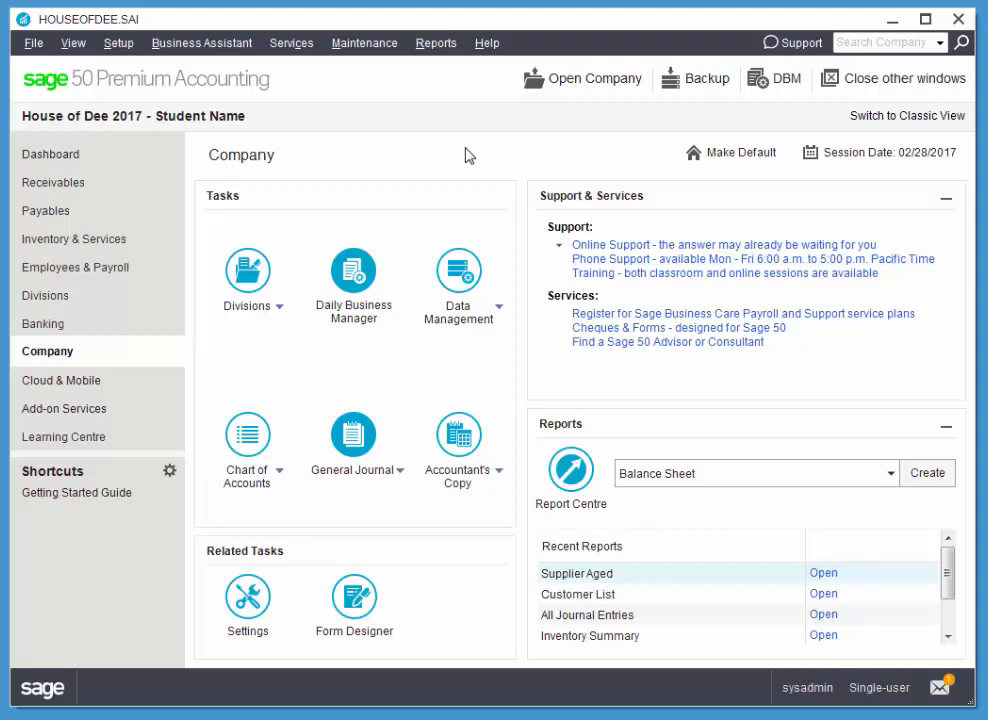
{"action": "mouse_move", "coordinate": [482, 158]}
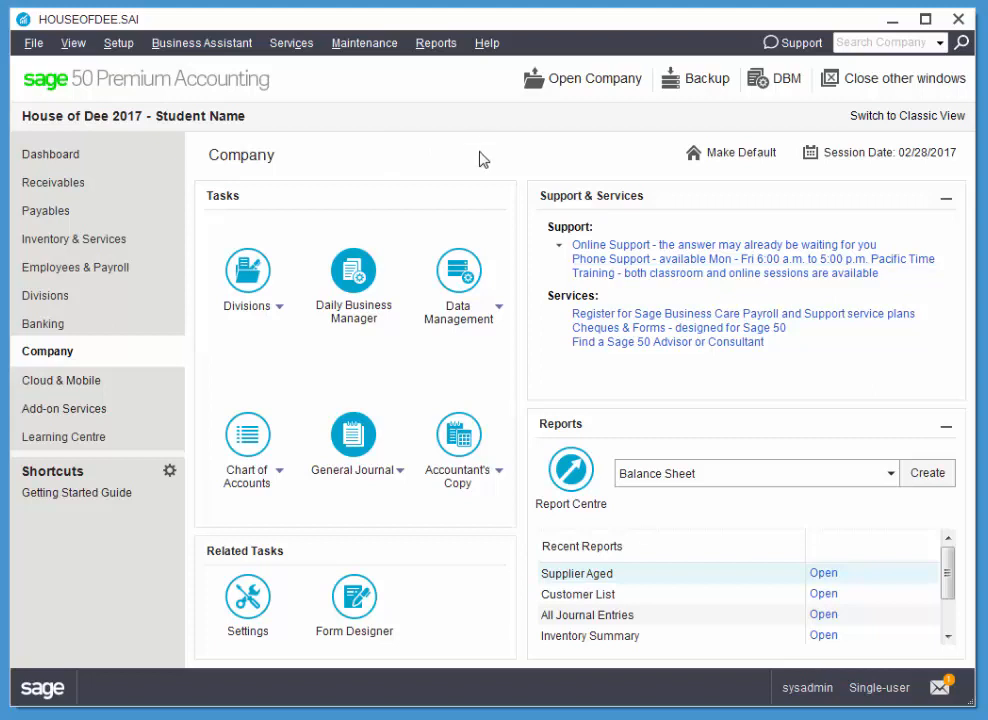
{"action": "mouse_move", "coordinate": [436, 42]}
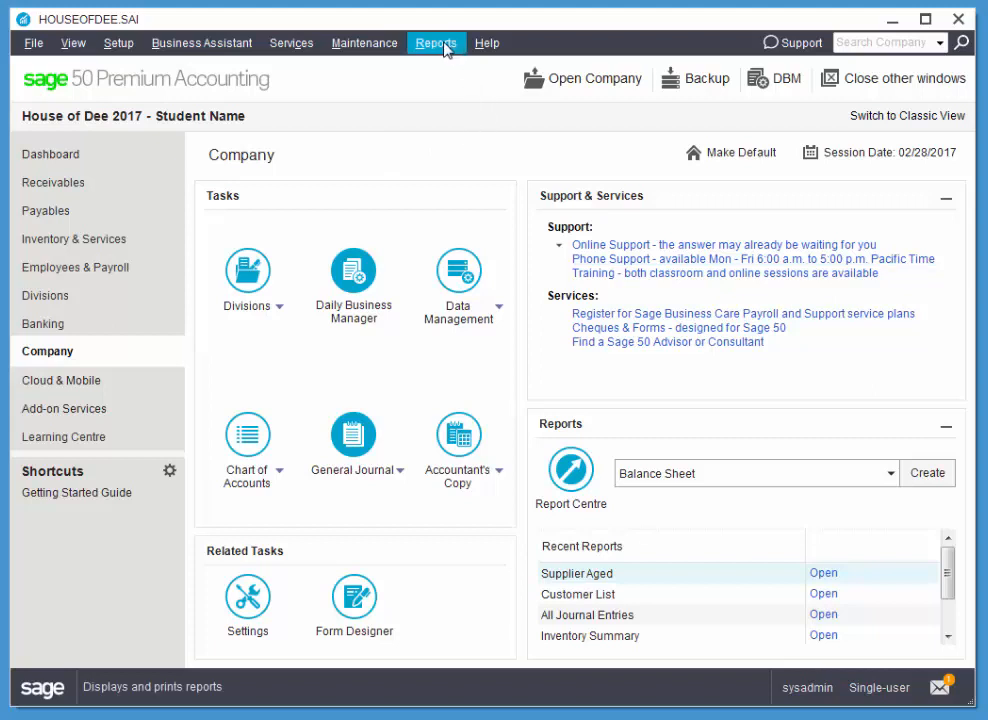
Start a comparative Gross Margin Income Statement with Current Yr Budget as the first period
{"action": "left_click", "coordinate": [436, 42]}
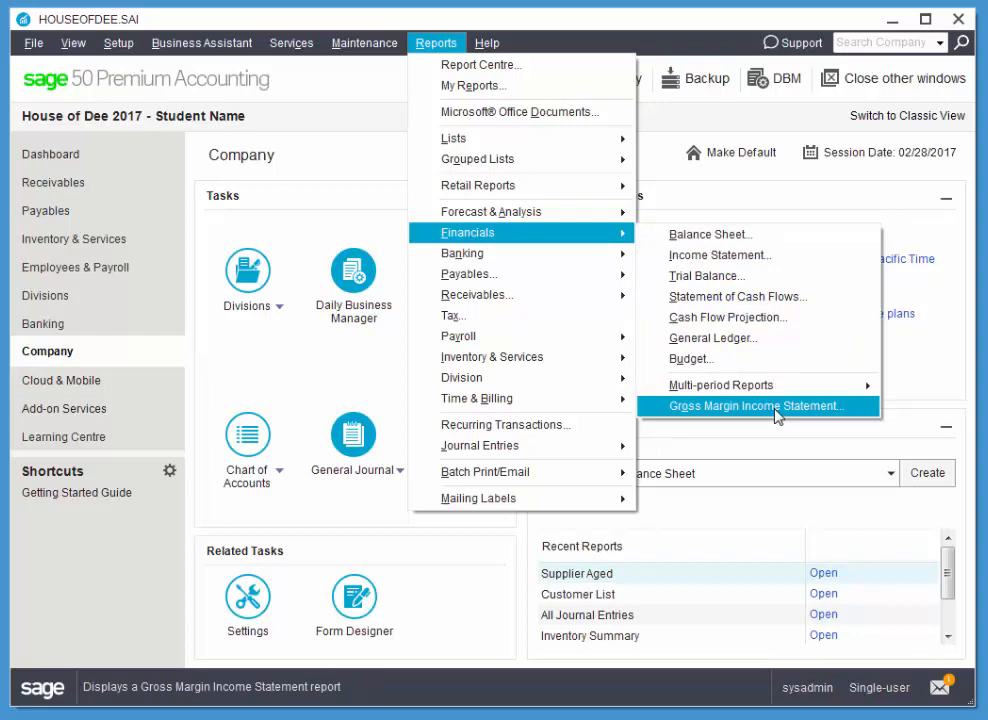
{"action": "left_click", "coordinate": [756, 406]}
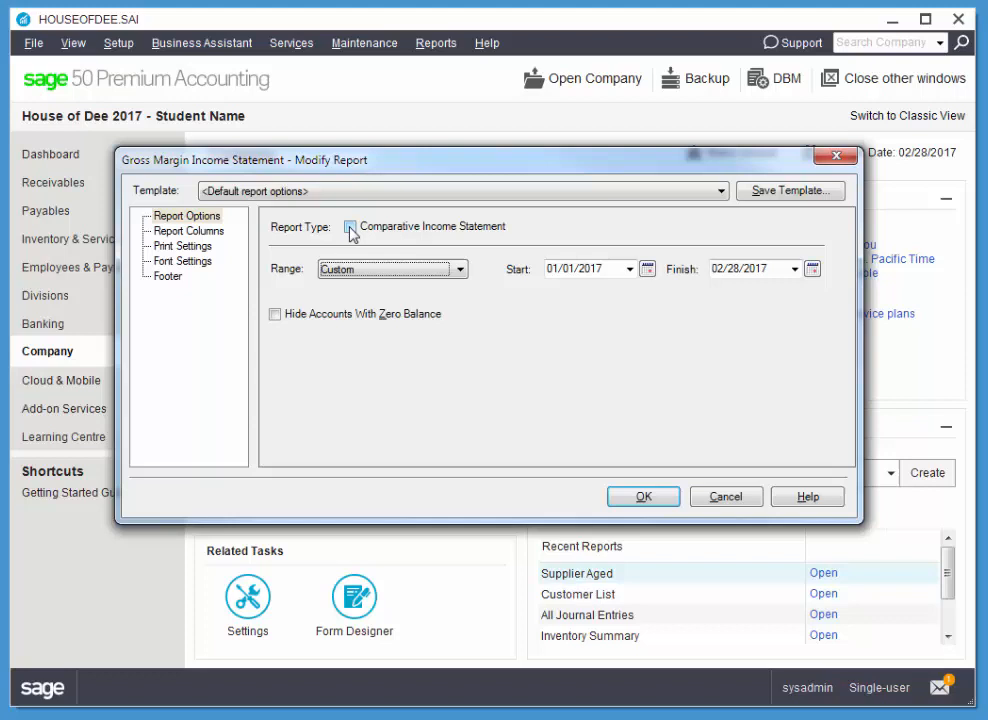
{"action": "left_click", "coordinate": [350, 226]}
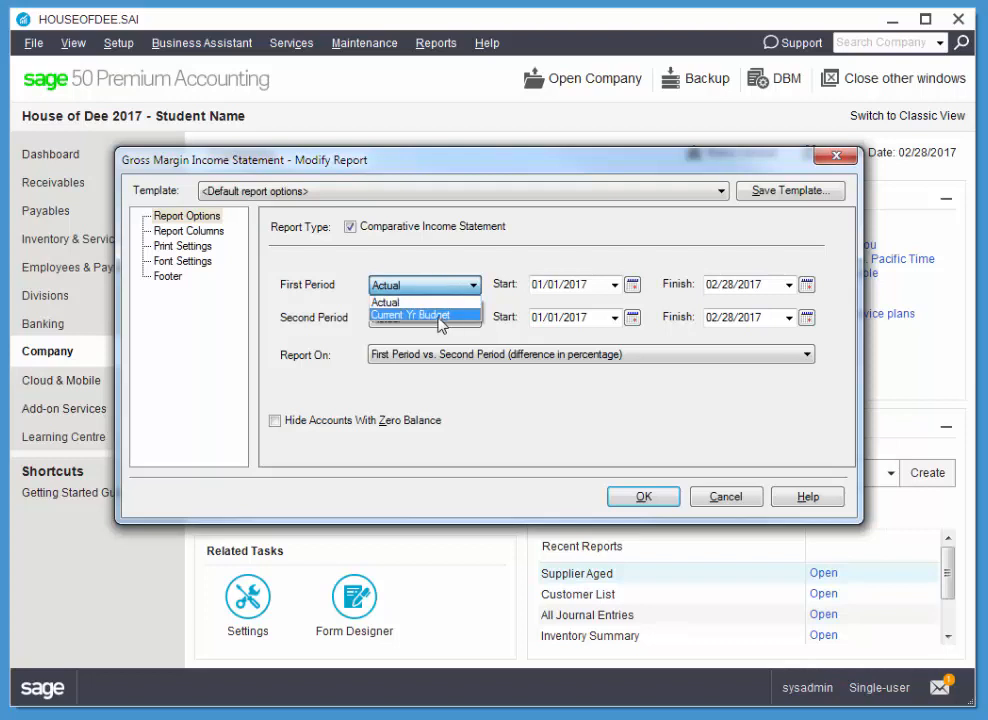
{"action": "left_click", "coordinate": [424, 316]}
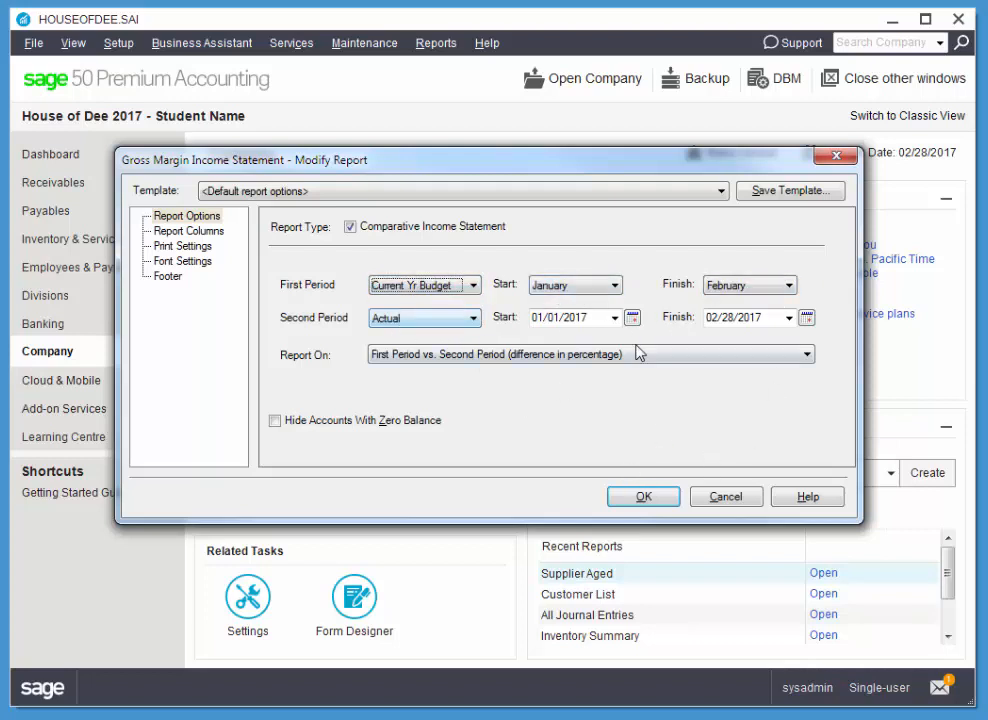
{"action": "mouse_move", "coordinate": [536, 364]}
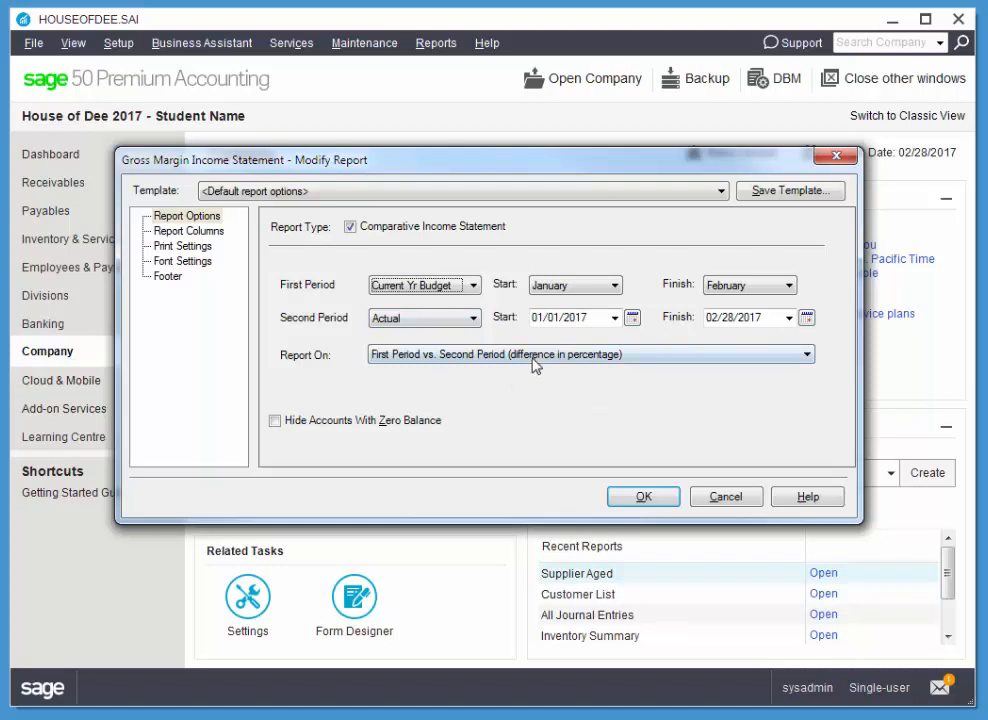
Compare periods as percentage differences, hide zero-balance accounts and generate the report
{"action": "left_click", "coordinate": [830, 354]}
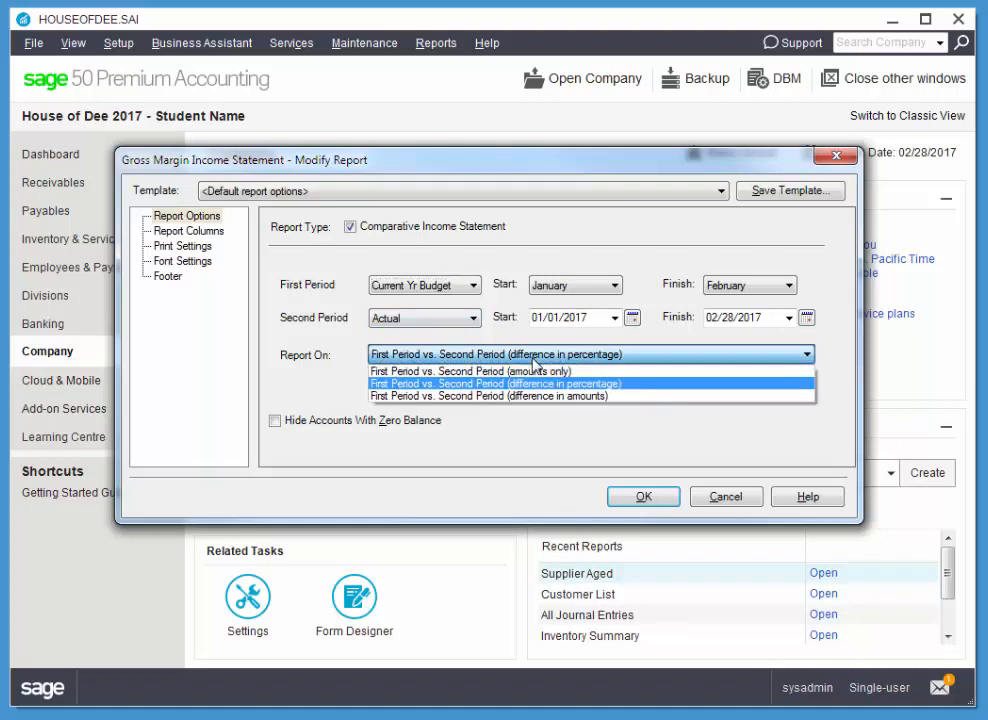
{"action": "mouse_move", "coordinate": [548, 404]}
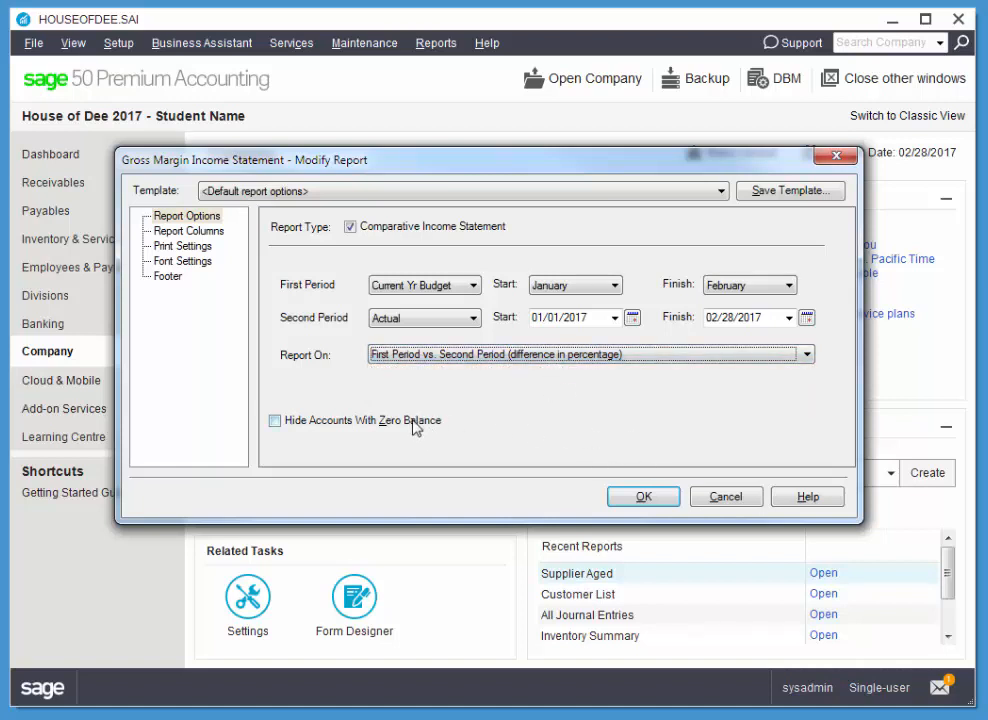
{"action": "left_click", "coordinate": [274, 420]}
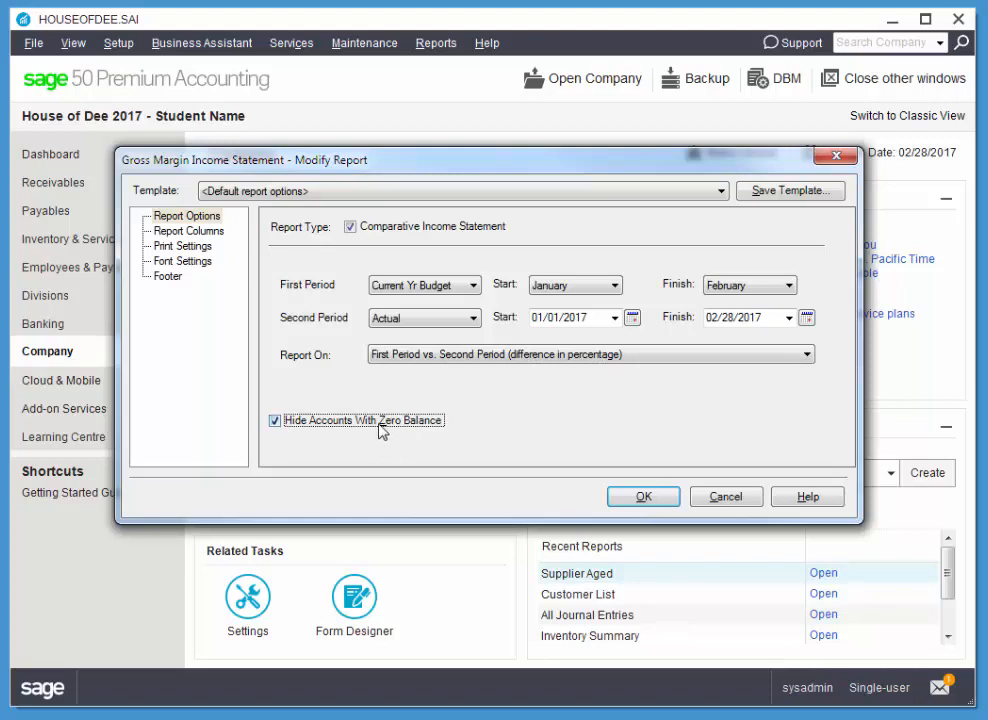
{"action": "left_click", "coordinate": [644, 496]}
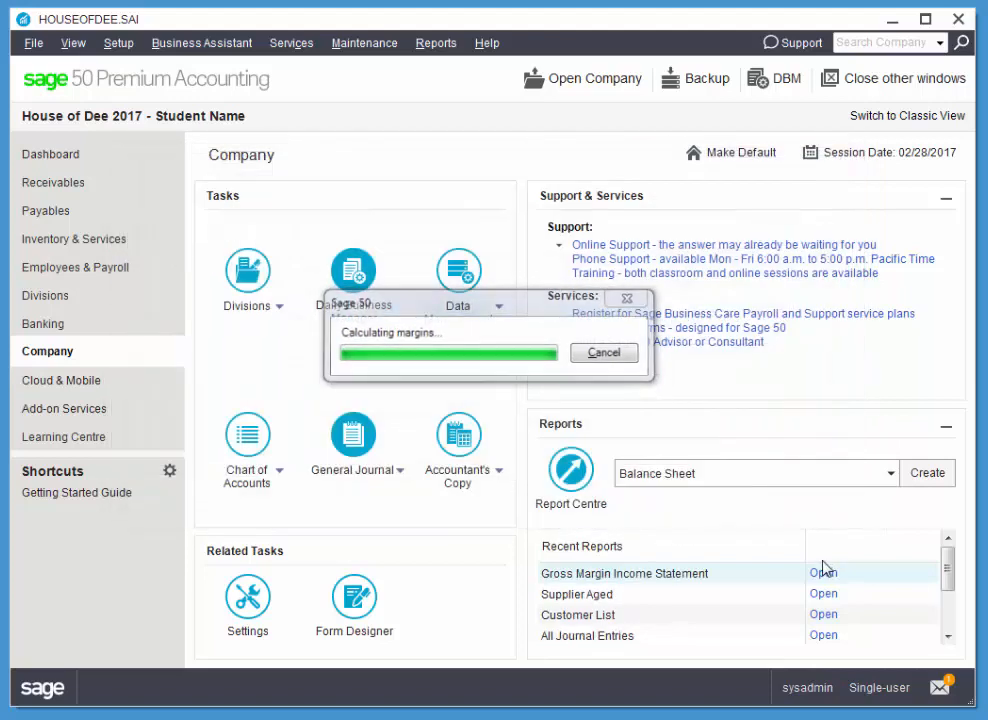
{"action": "left_click", "coordinate": [824, 572]}
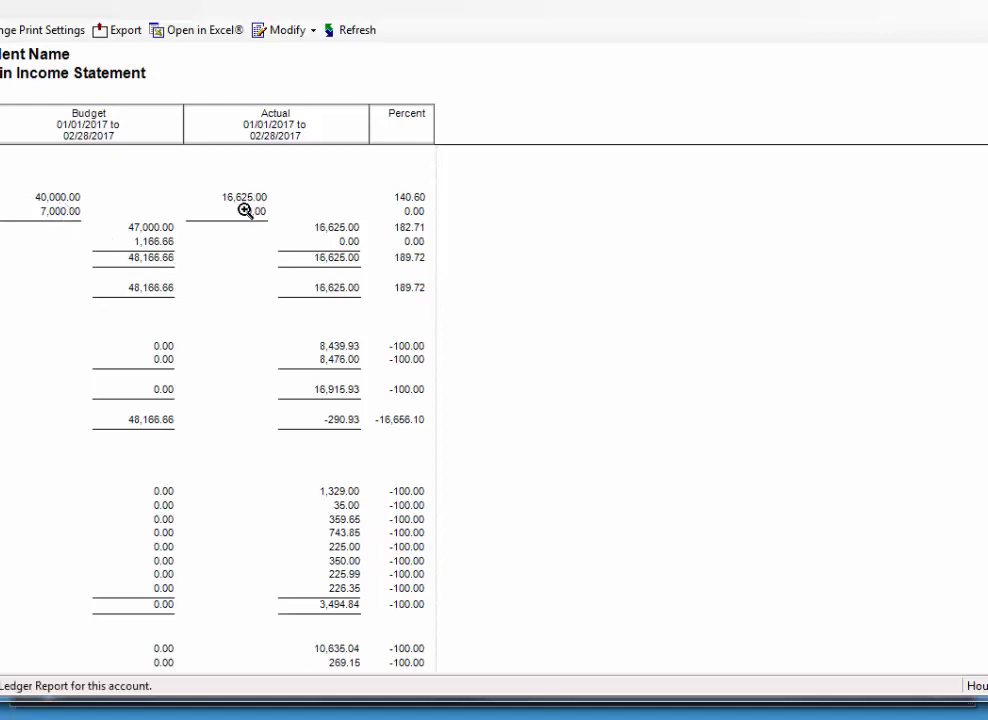
{"action": "mouse_move", "coordinate": [408, 206]}
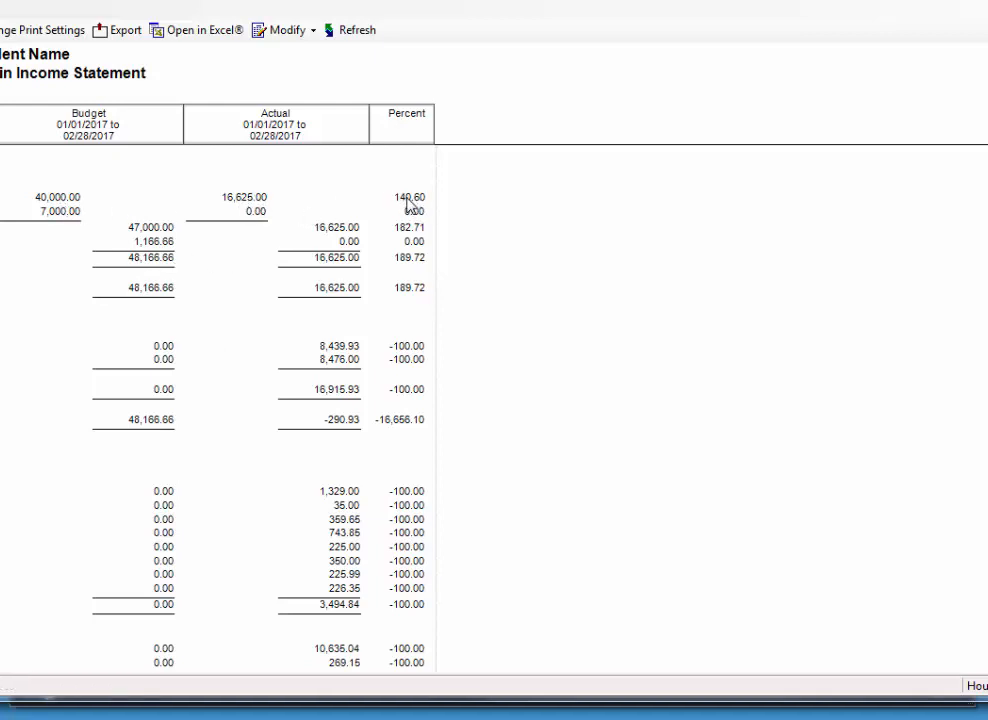
{"action": "mouse_move", "coordinate": [424, 204]}
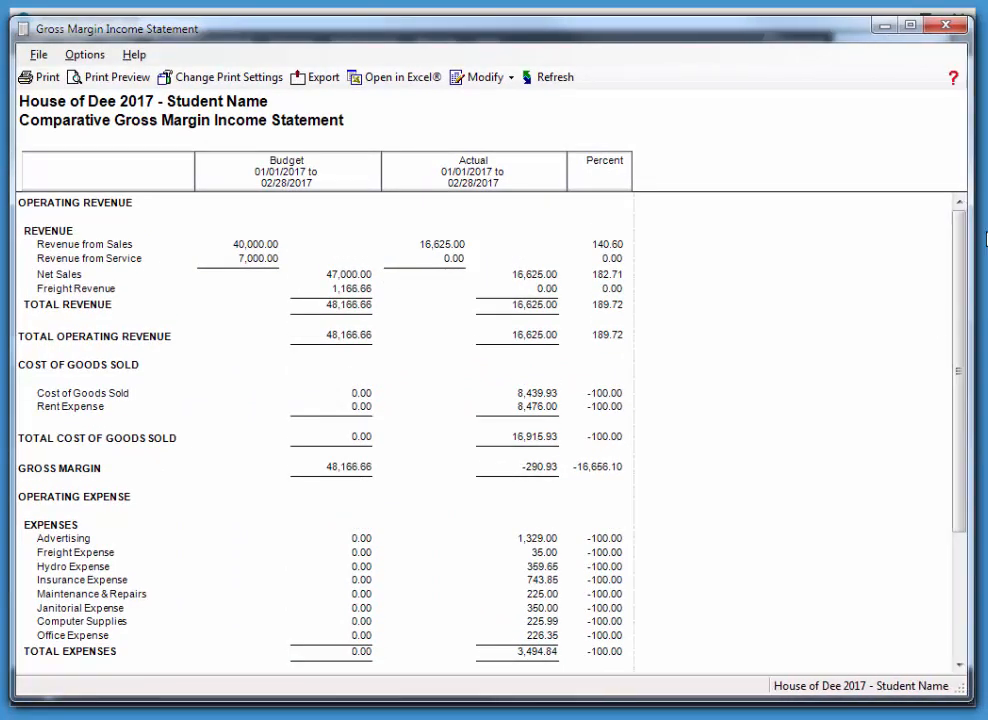
{"action": "mouse_move", "coordinate": [600, 244]}
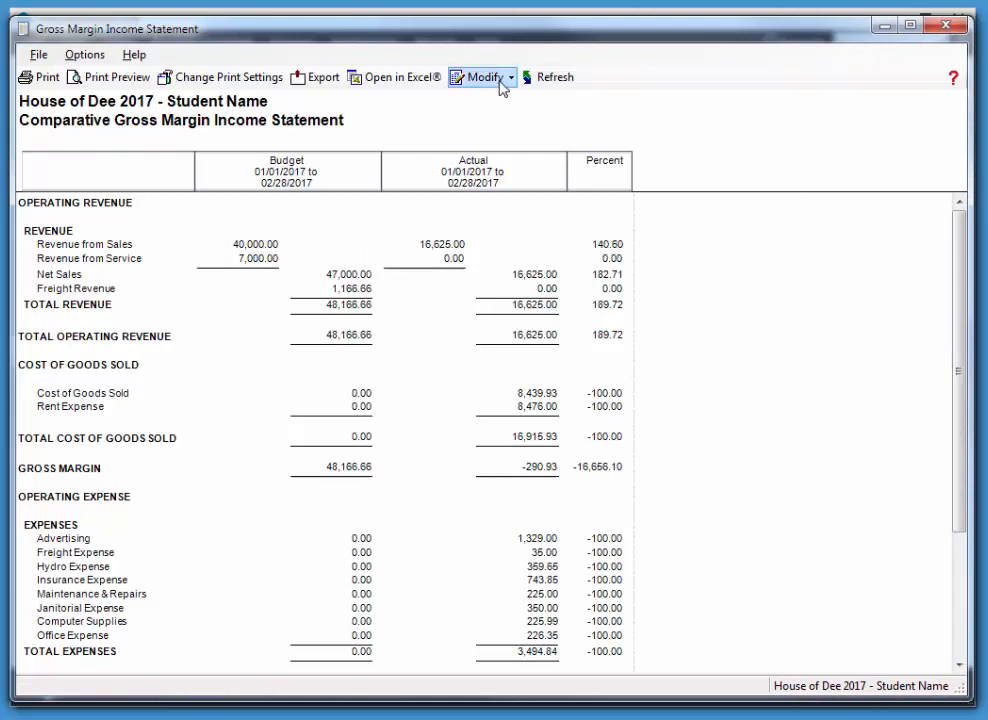
Modify the report so the second period is Current Yr Budget and rebuild the statement
{"action": "left_click", "coordinate": [480, 76]}
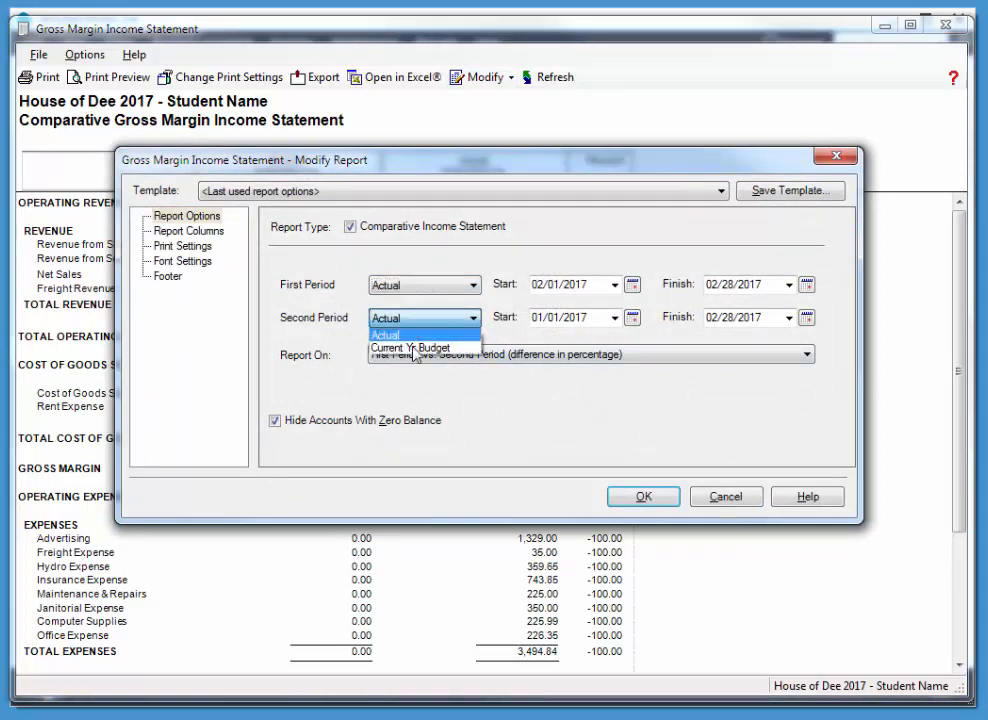
{"action": "left_click", "coordinate": [408, 348]}
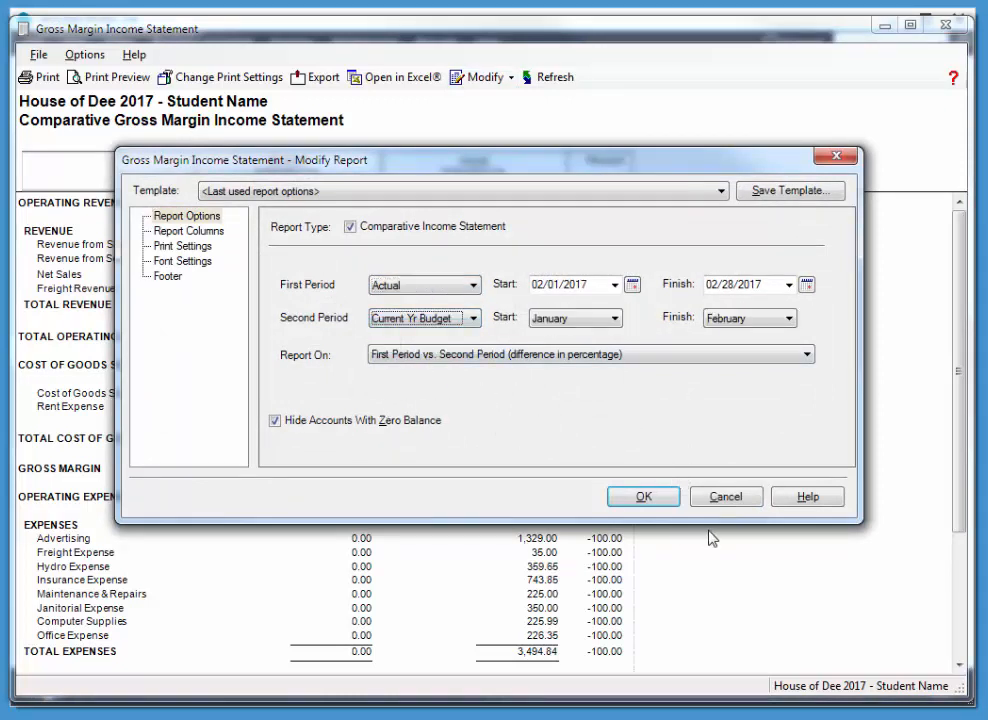
{"action": "left_click", "coordinate": [644, 496]}
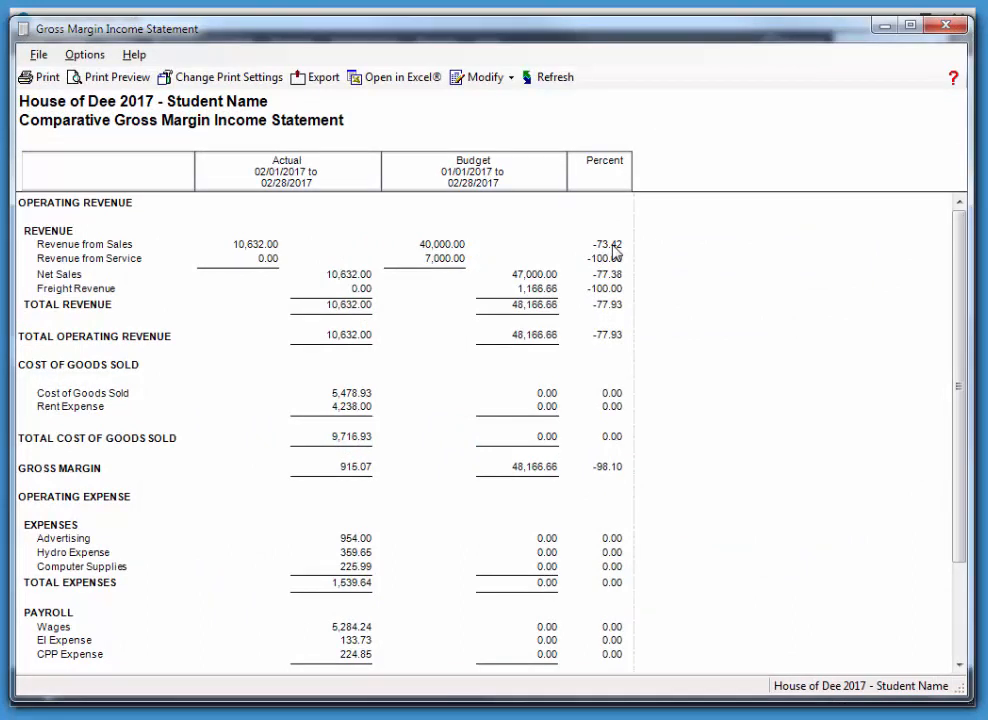
{"action": "mouse_move", "coordinate": [812, 356]}
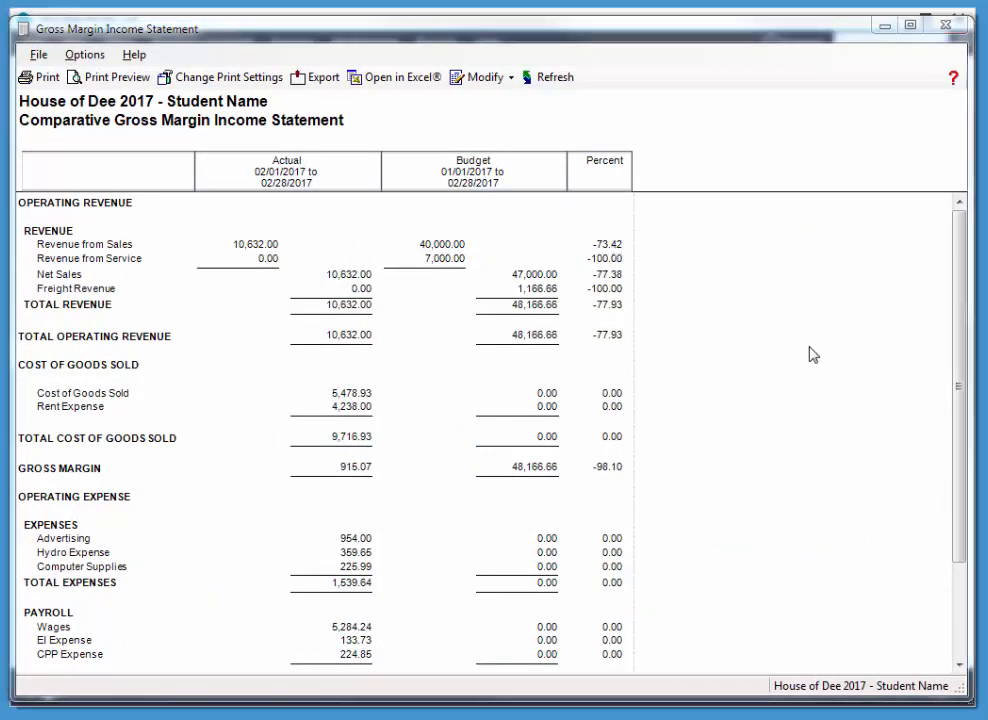
{"action": "mouse_move", "coordinate": [604, 304]}
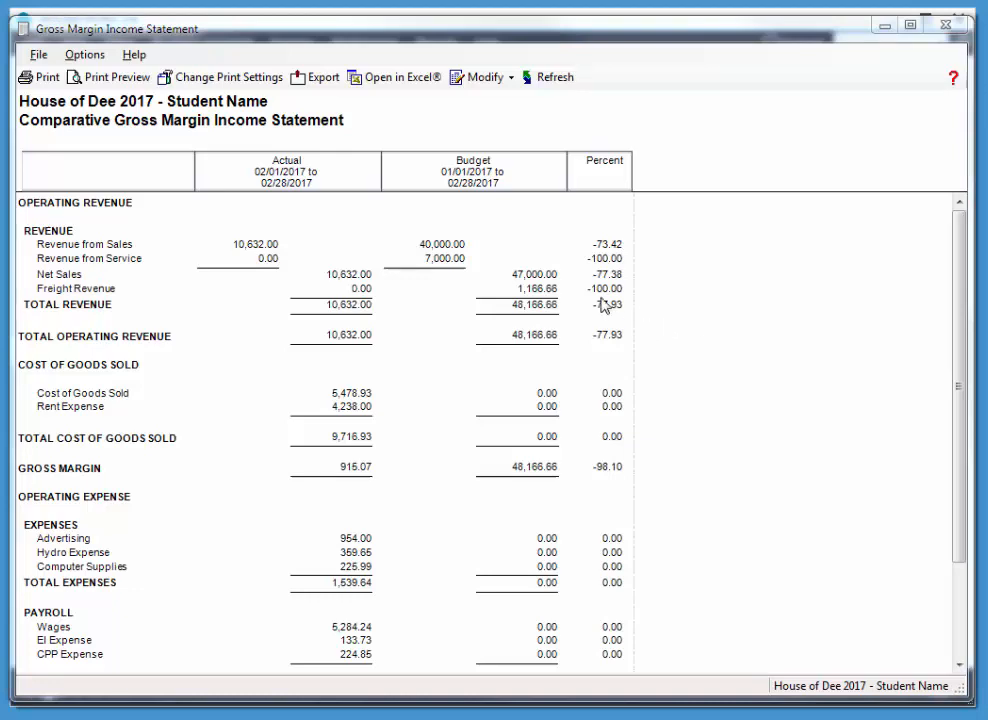
{"action": "mouse_move", "coordinate": [932, 94]}
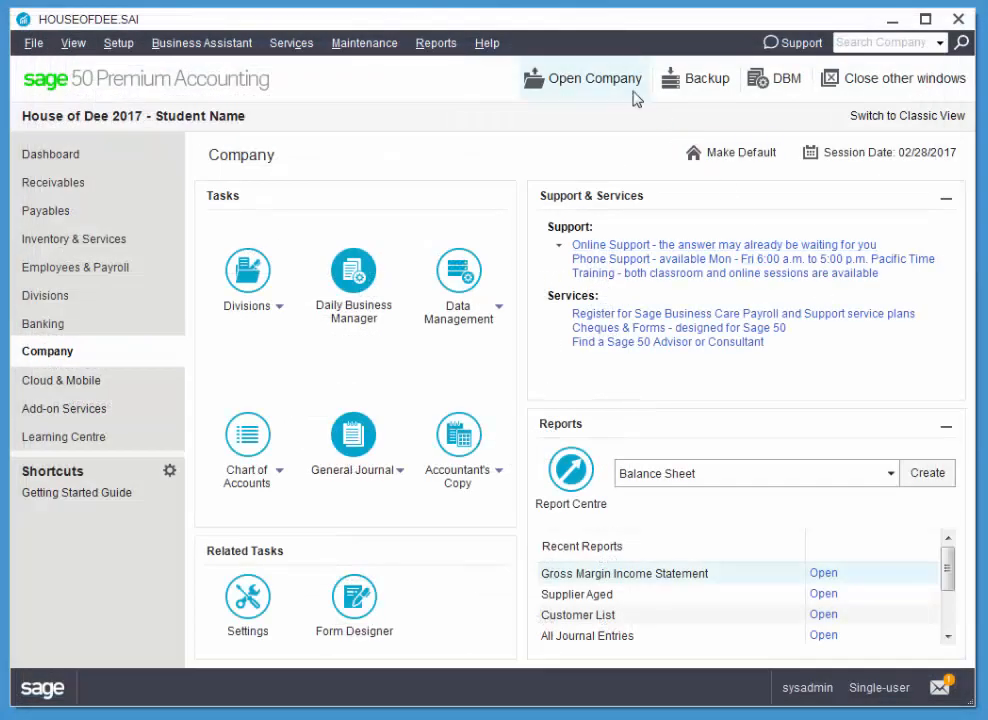
Via Maintenance > Update Budget Amounts, change revenue budgets by -20% and expense budgets by 20.00%, then update
{"action": "left_click", "coordinate": [364, 42]}
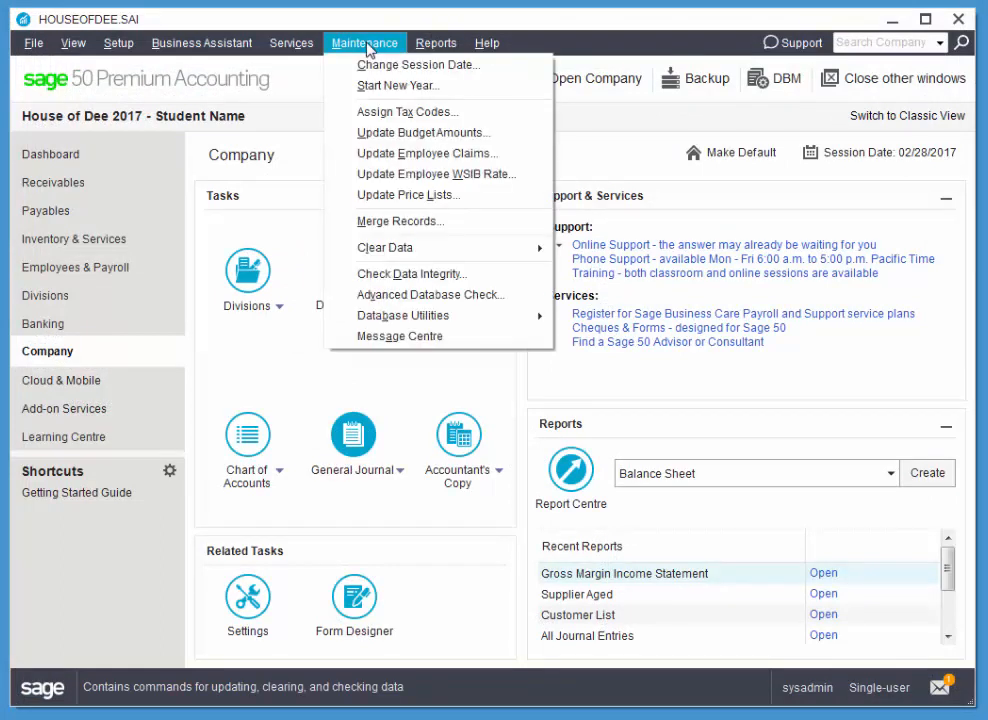
{"action": "mouse_move", "coordinate": [396, 132]}
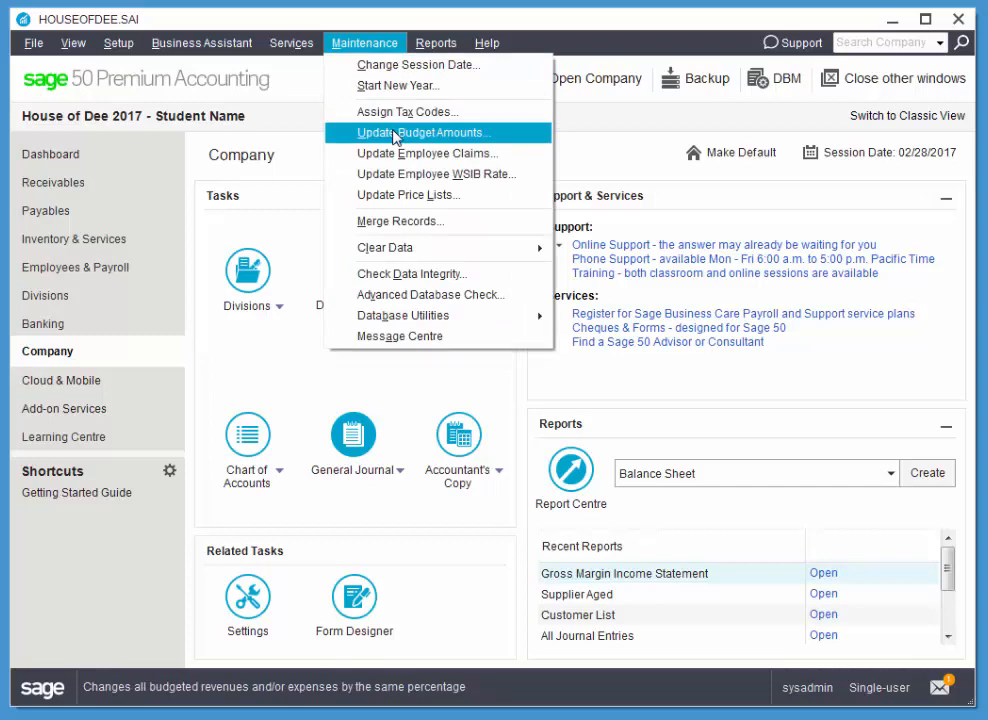
{"action": "left_click", "coordinate": [424, 132]}
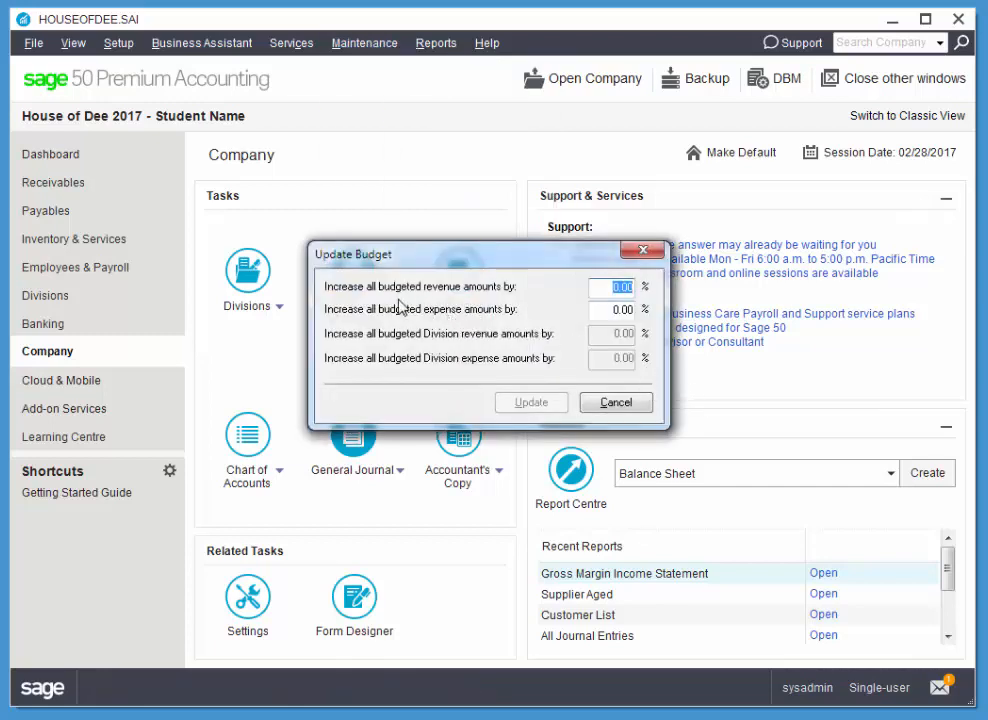
{"action": "mouse_move", "coordinate": [492, 312]}
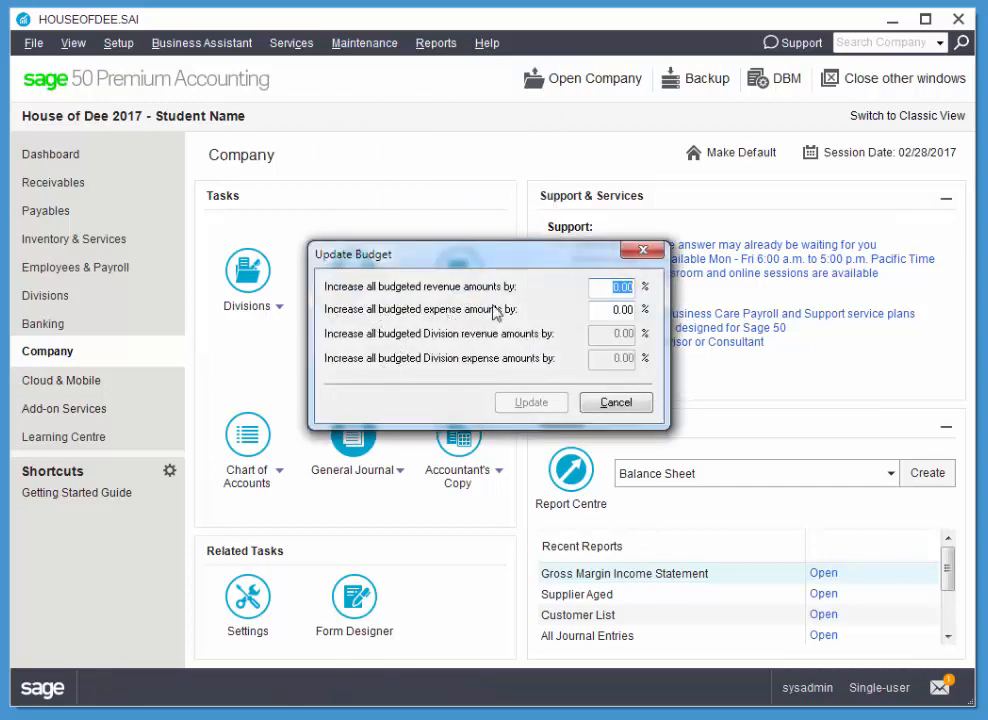
{"action": "left_click", "coordinate": [614, 288]}
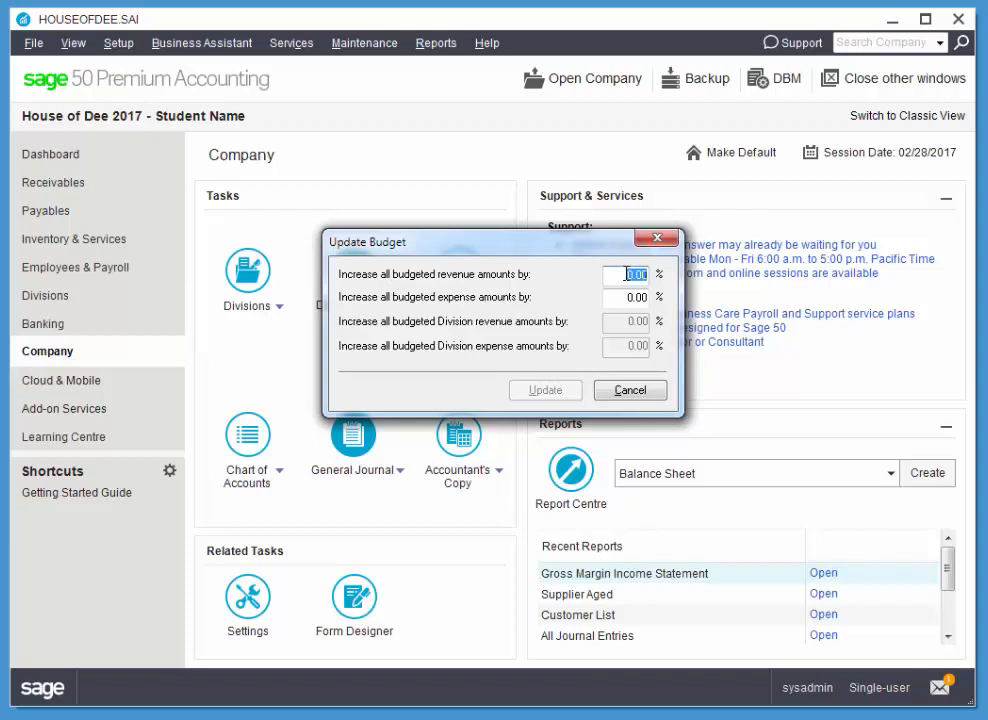
{"action": "type", "text": "-20"}
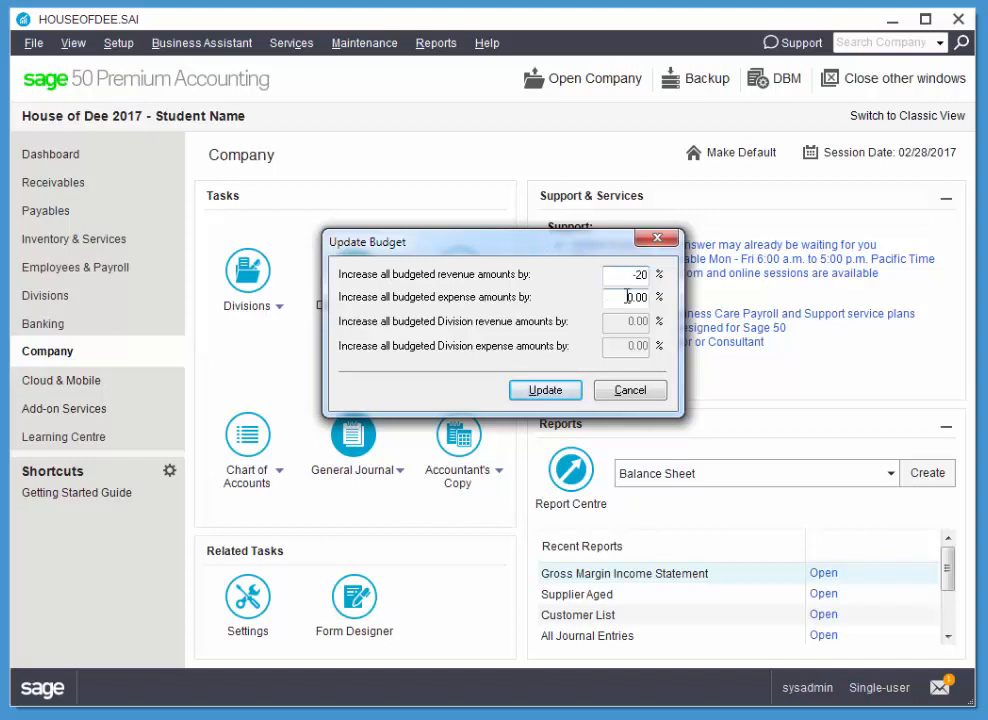
{"action": "left_click", "coordinate": [628, 296]}
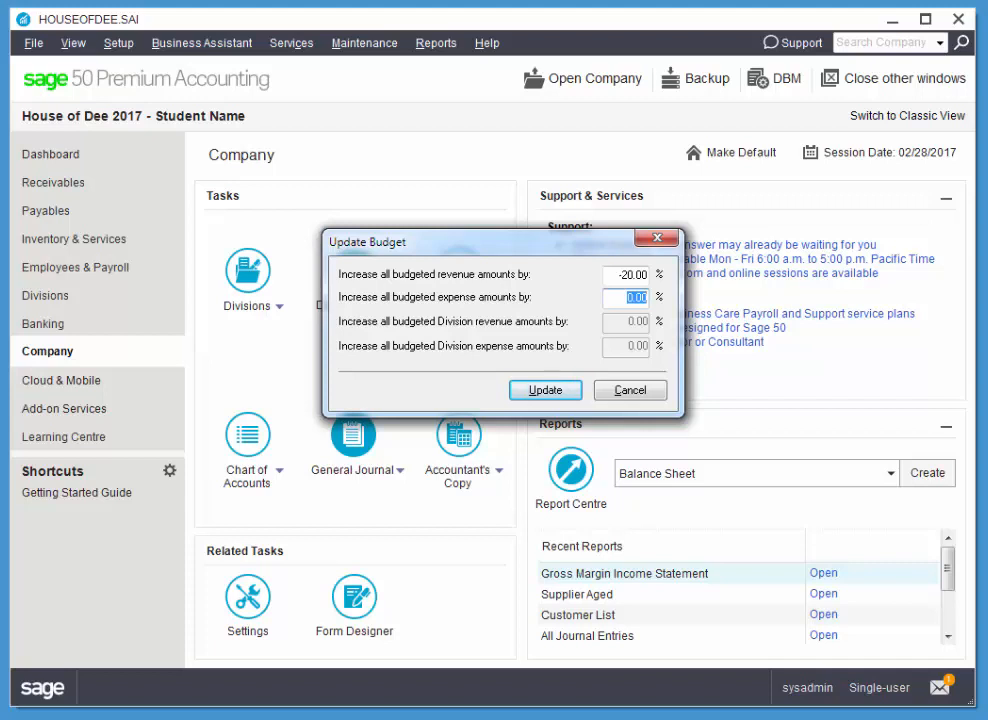
{"action": "type", "text": "20.00"}
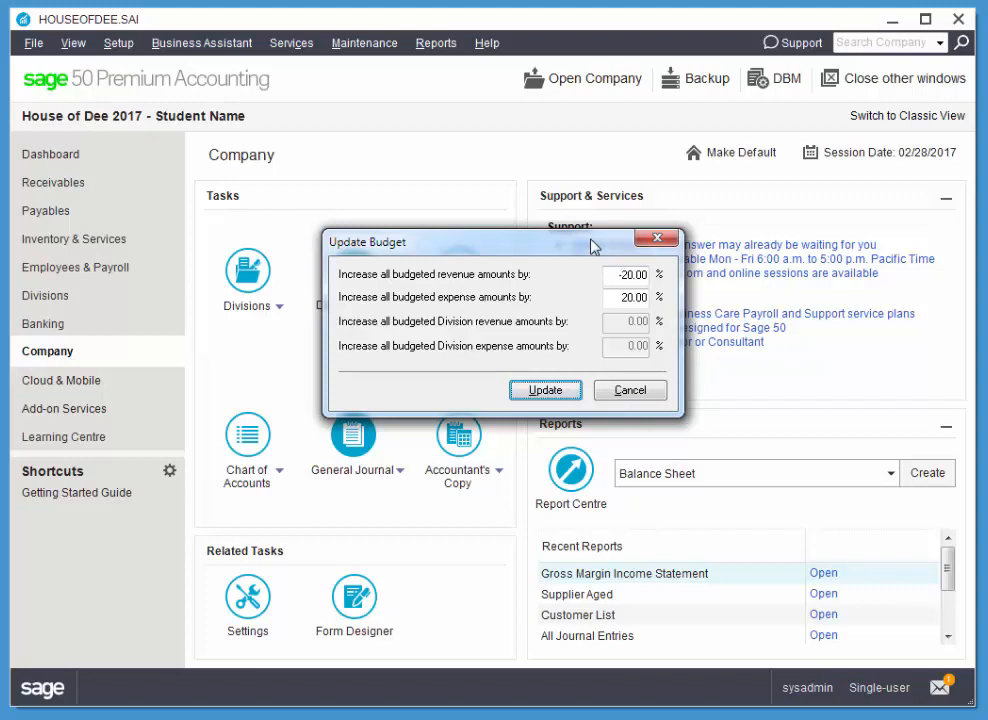
{"action": "mouse_move", "coordinate": [568, 312]}
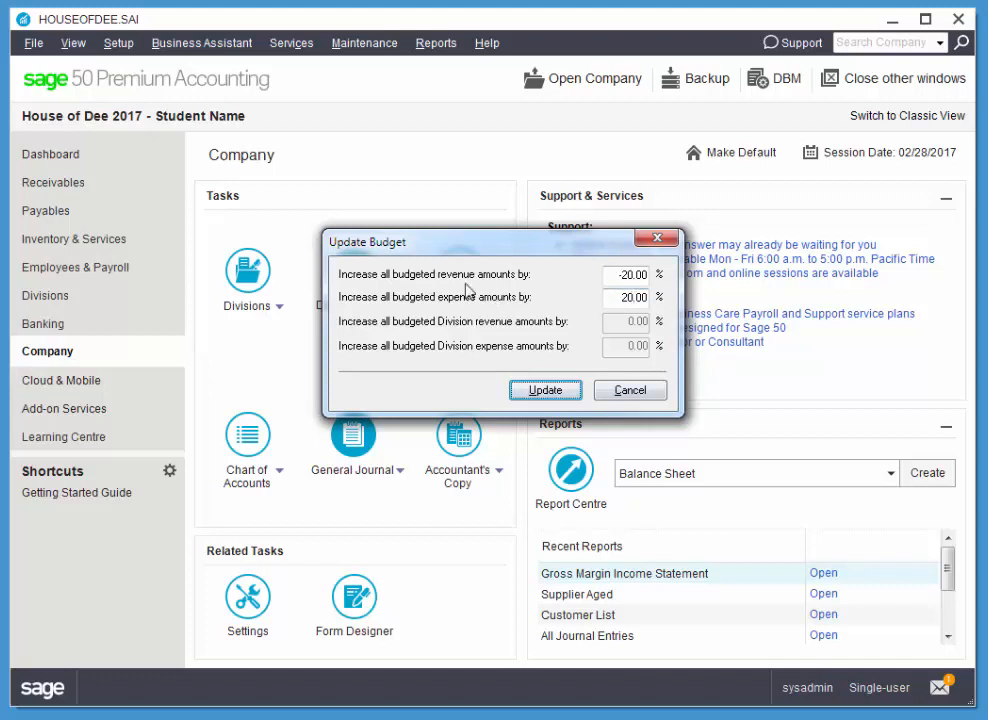
{"action": "mouse_move", "coordinate": [584, 354]}
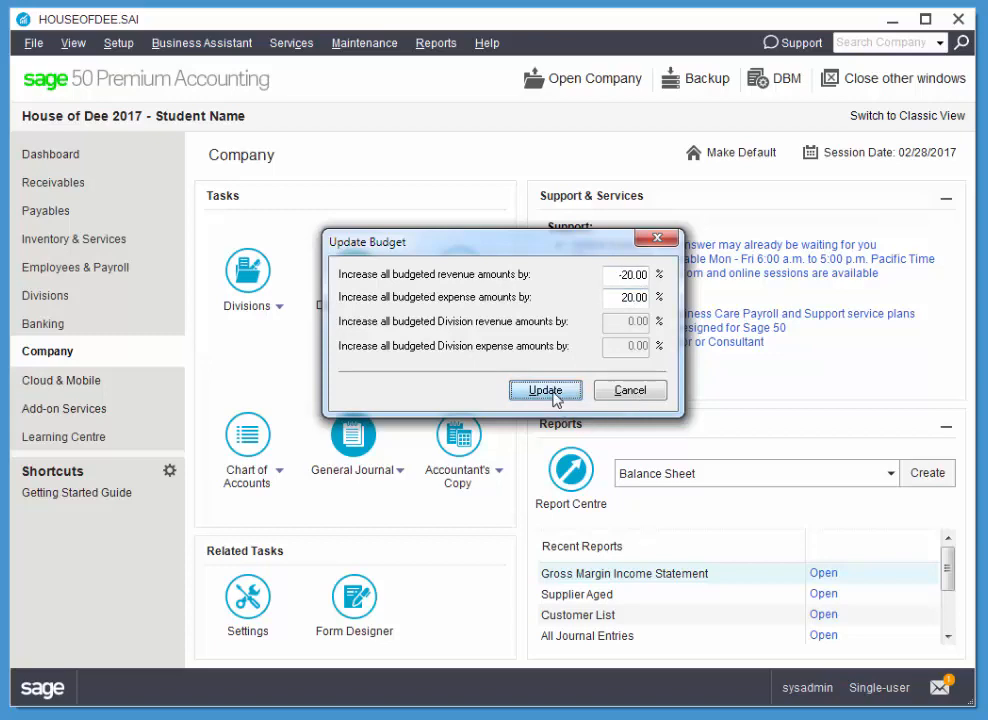
{"action": "left_click", "coordinate": [544, 390]}
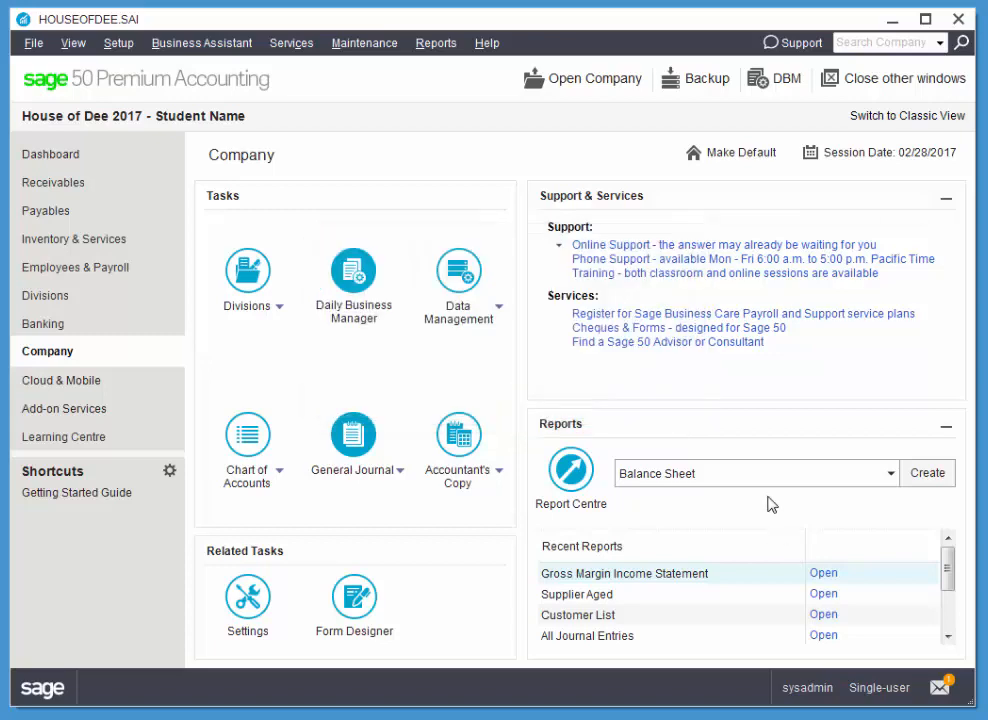
{"action": "mouse_move", "coordinate": [262, 400]}
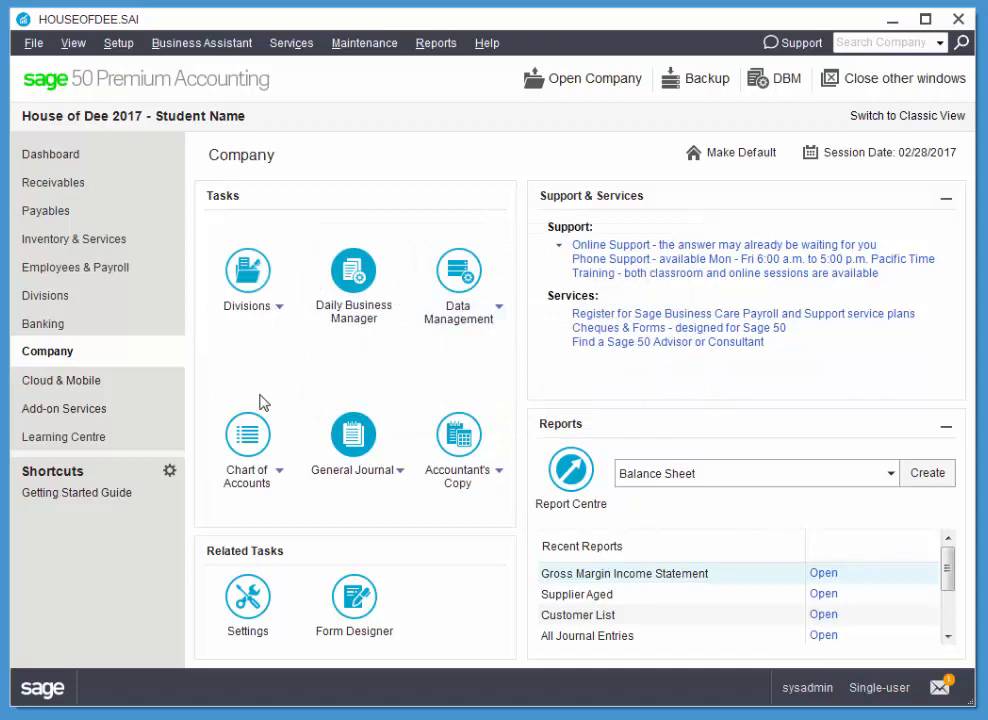
{"action": "left_click", "coordinate": [246, 434]}
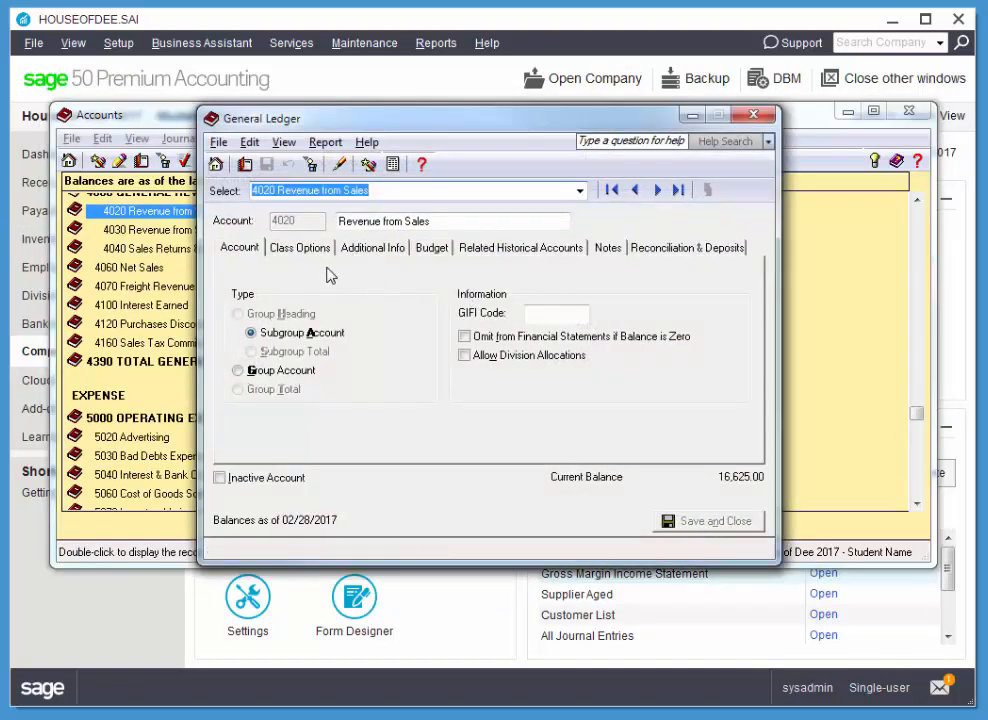
{"action": "left_click", "coordinate": [432, 248]}
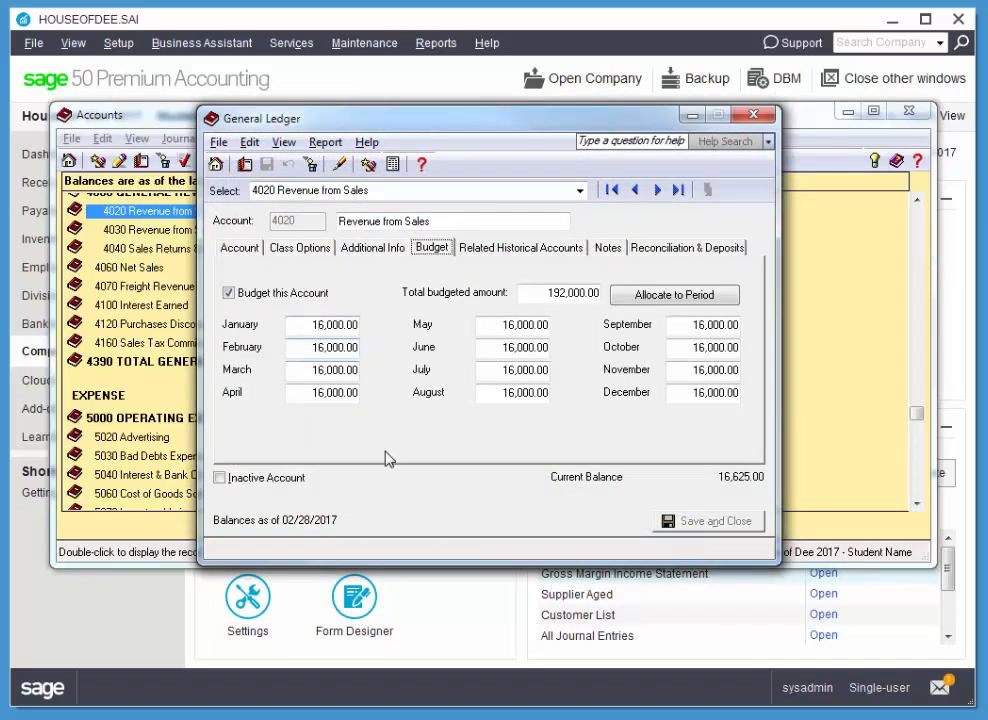
{"action": "mouse_move", "coordinate": [764, 228]}
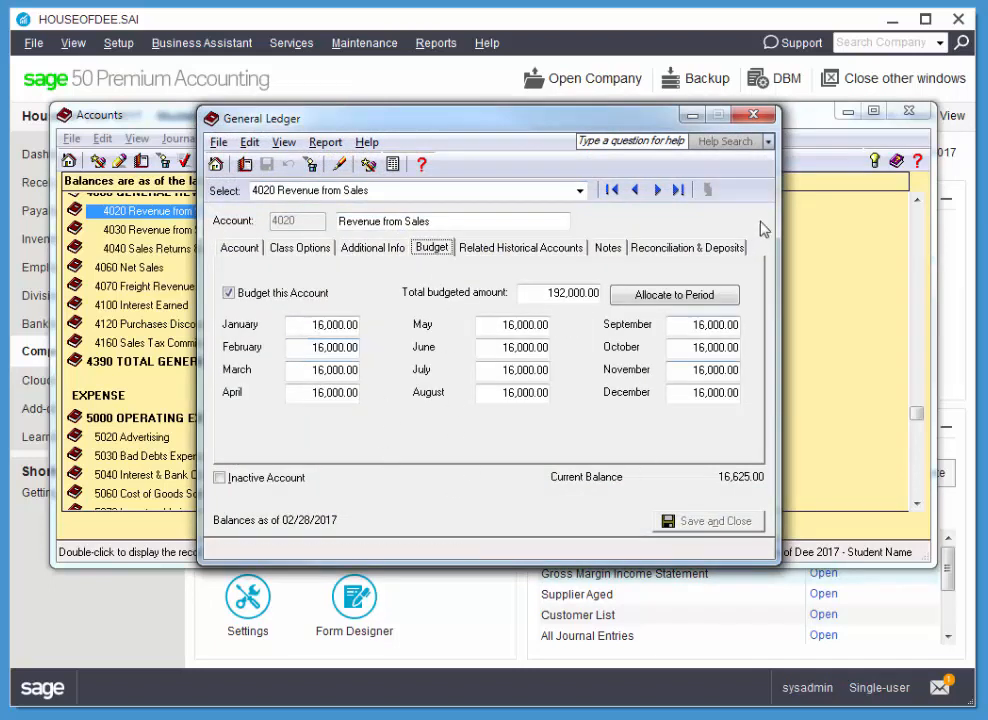
{"action": "left_click", "coordinate": [752, 114]}
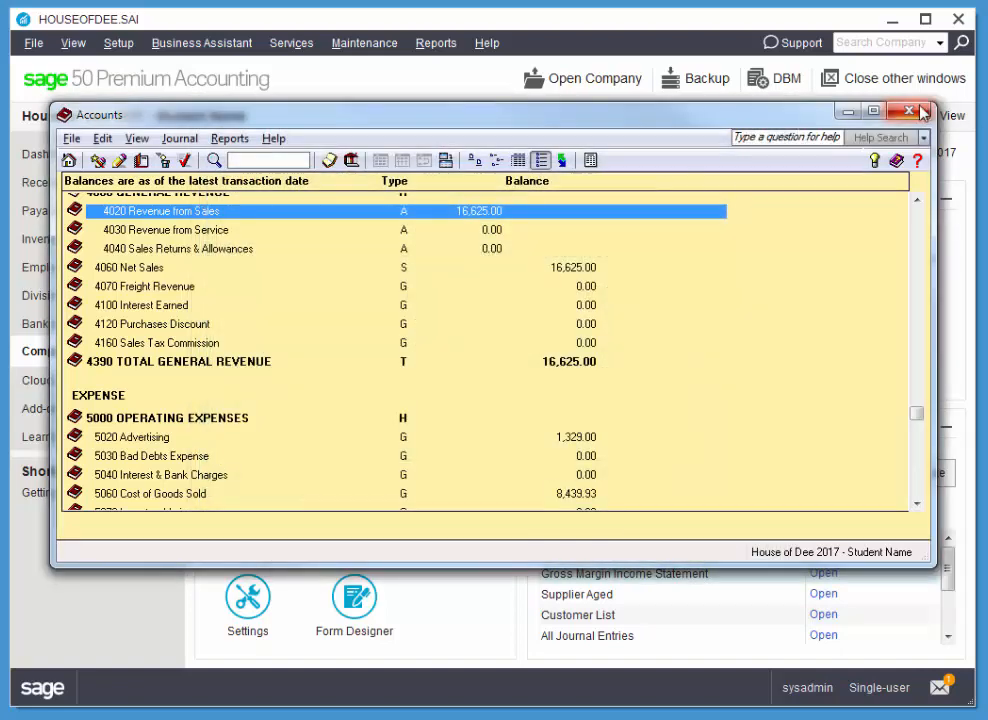
{"action": "left_click", "coordinate": [908, 112]}
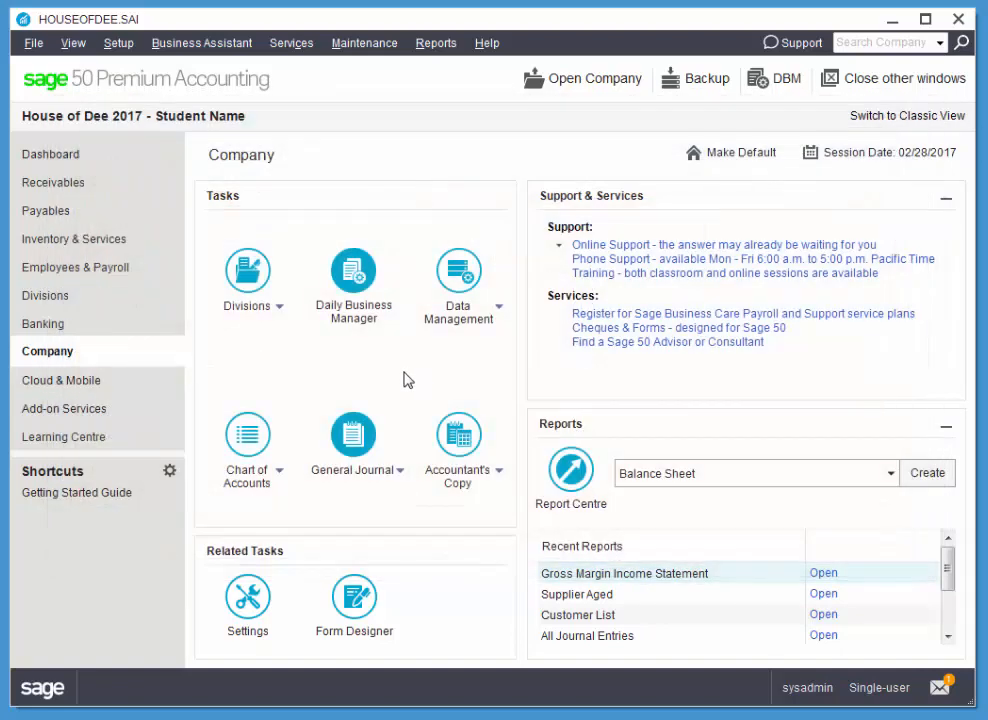
{"action": "mouse_move", "coordinate": [412, 376]}
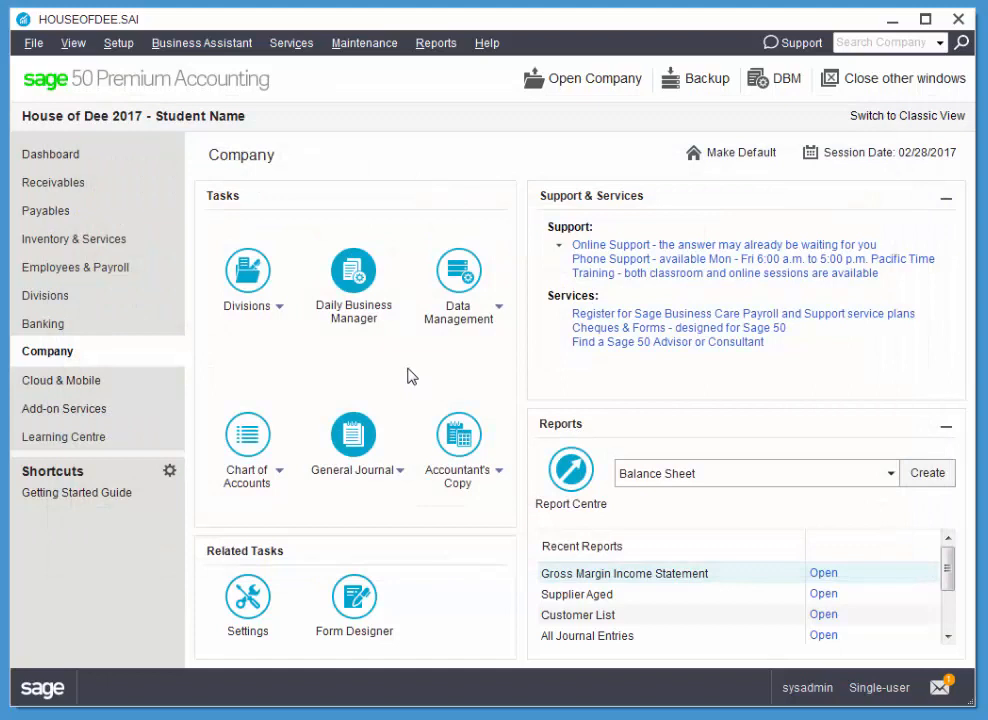